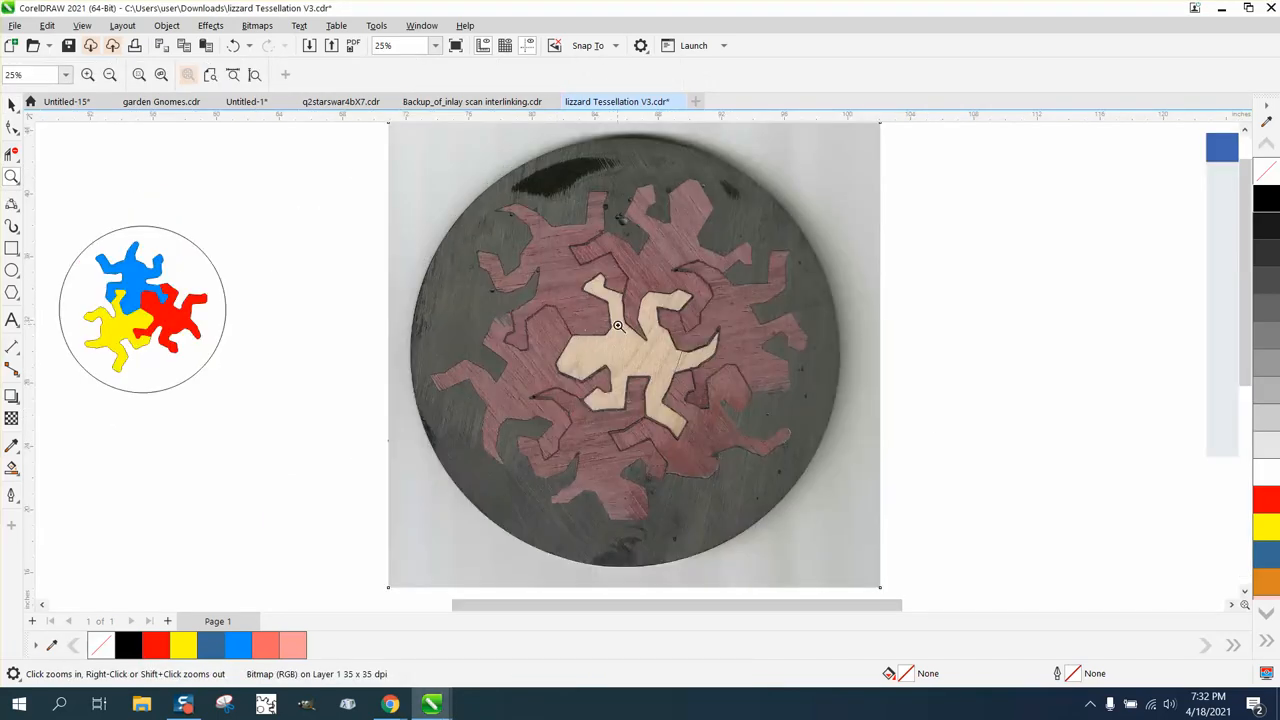
Rotate duplicates of the lizard outline 120° around its foot node into a three-lizard pinwheel
click(620, 325)
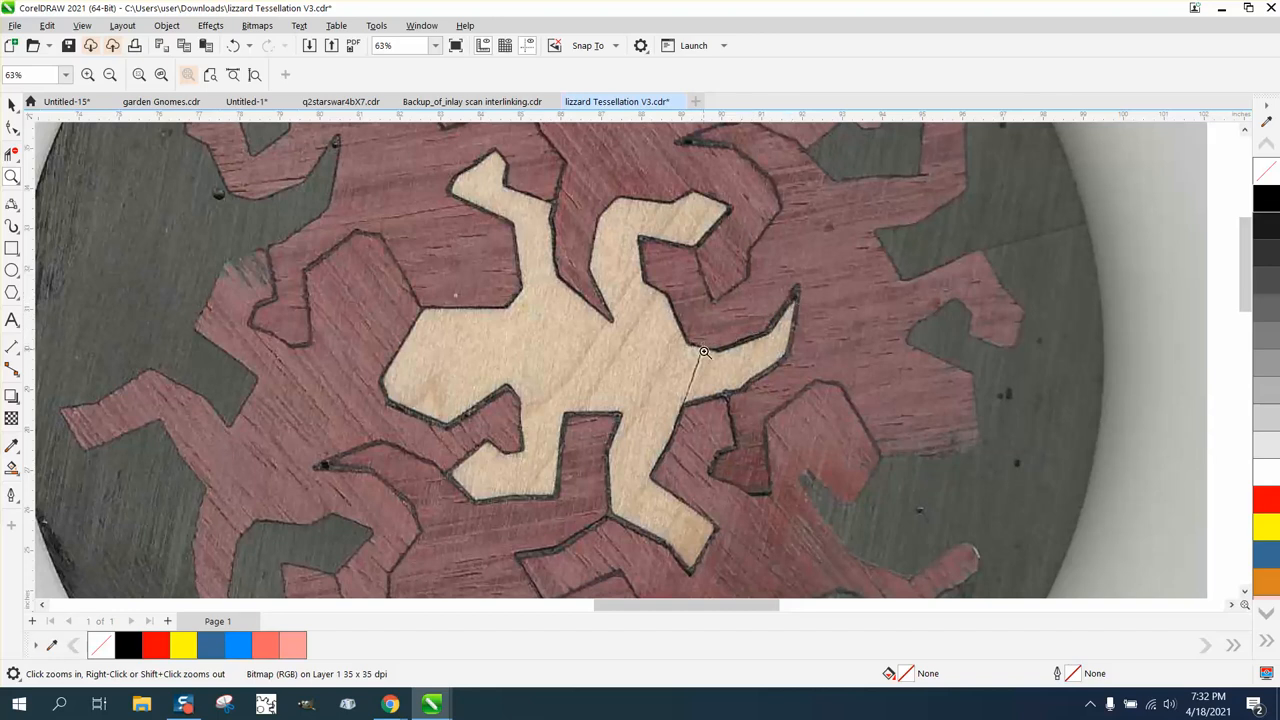
mouse_move(695, 509)
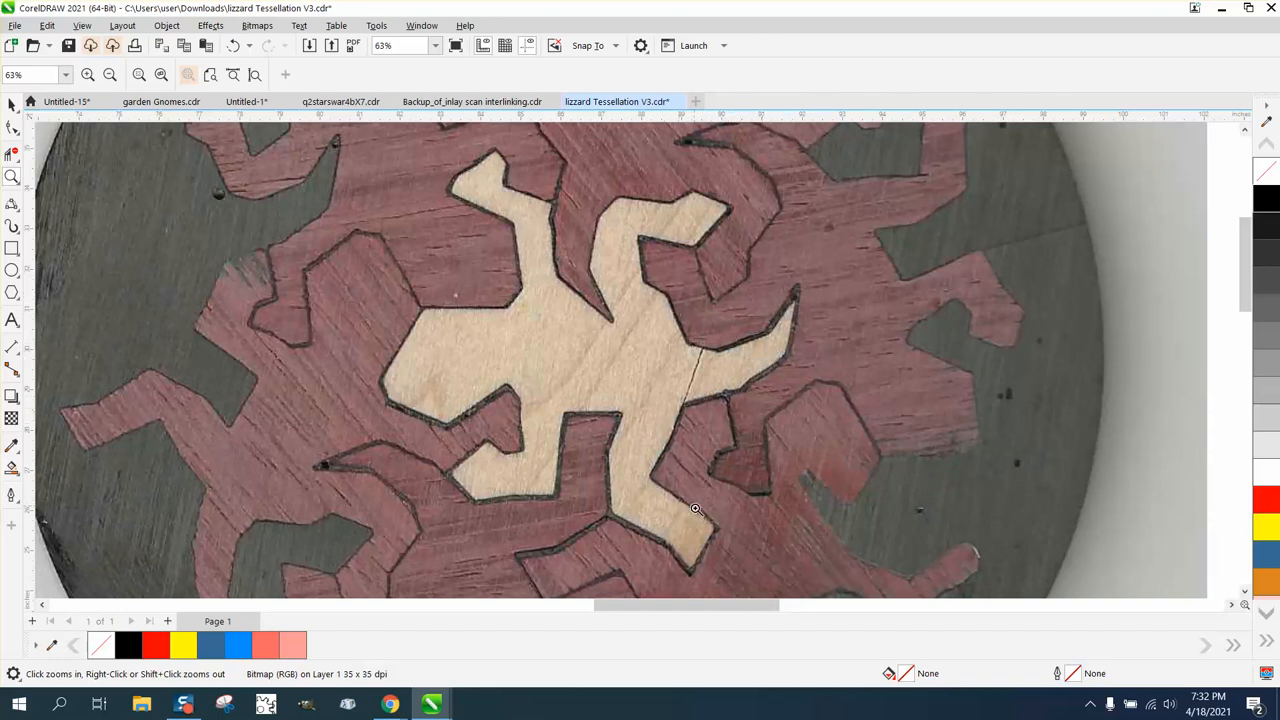
mouse_move(452, 479)
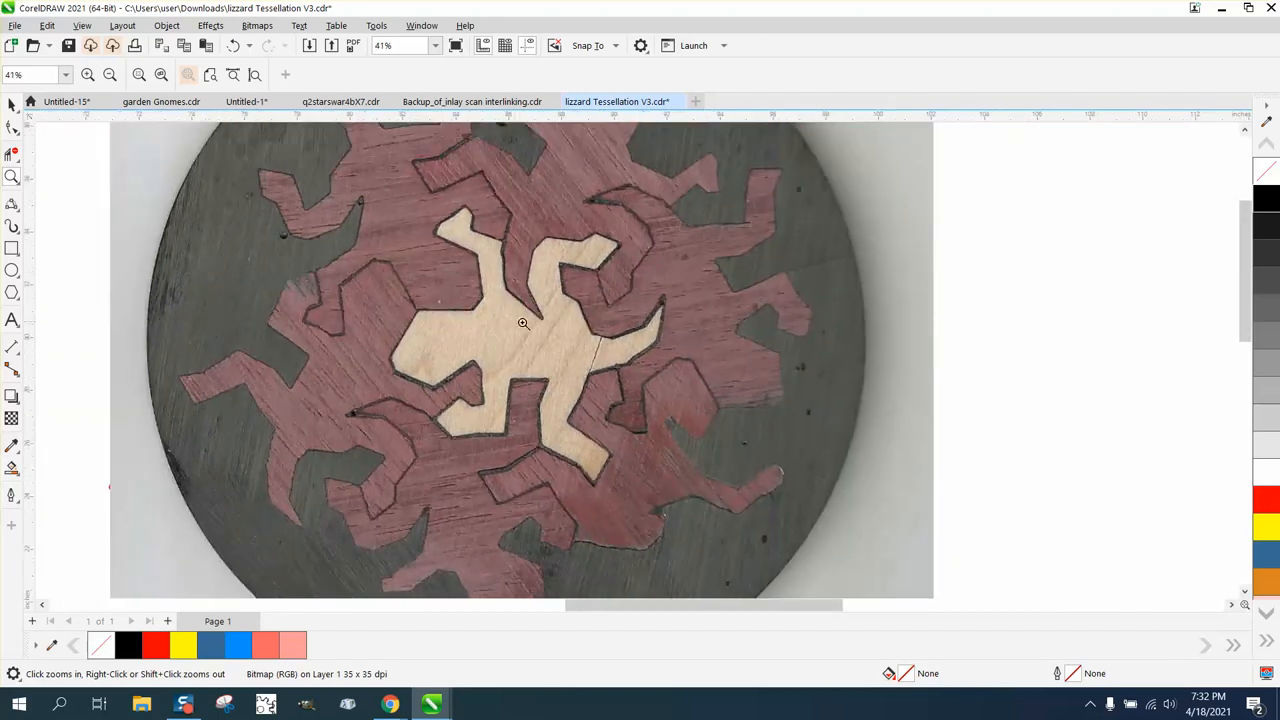
mouse_move(751, 482)
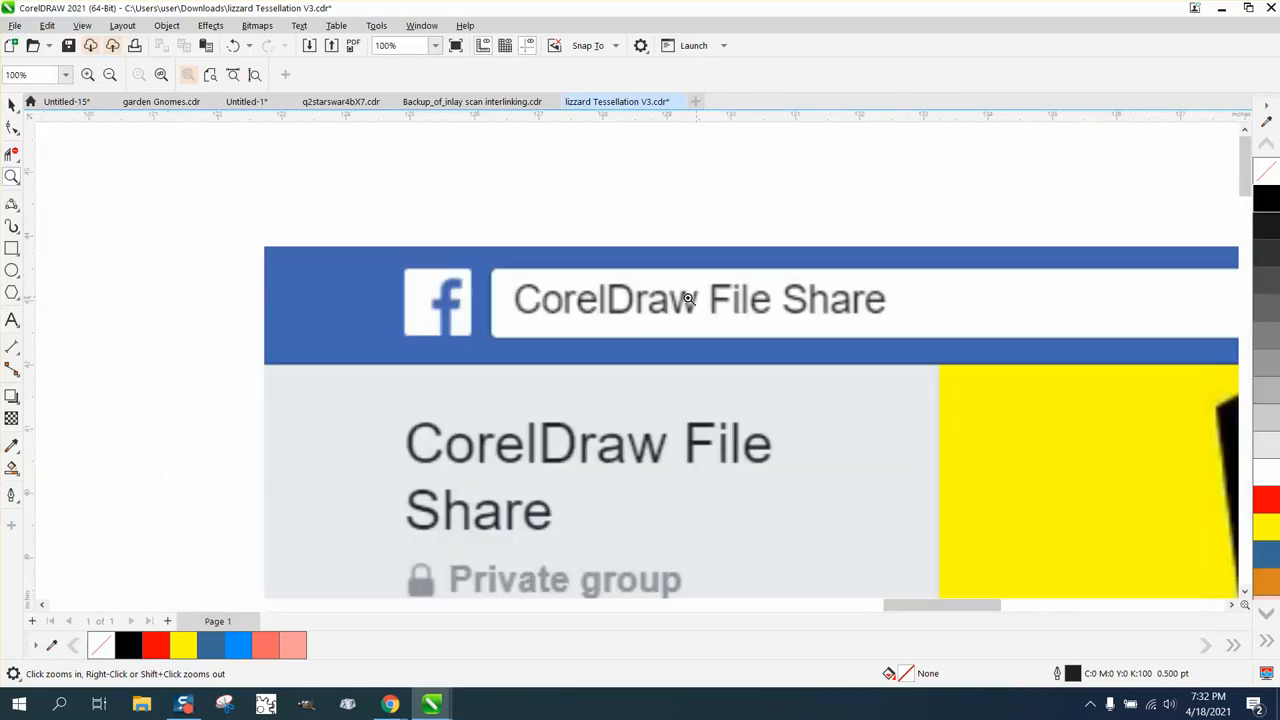
mouse_move(685, 310)
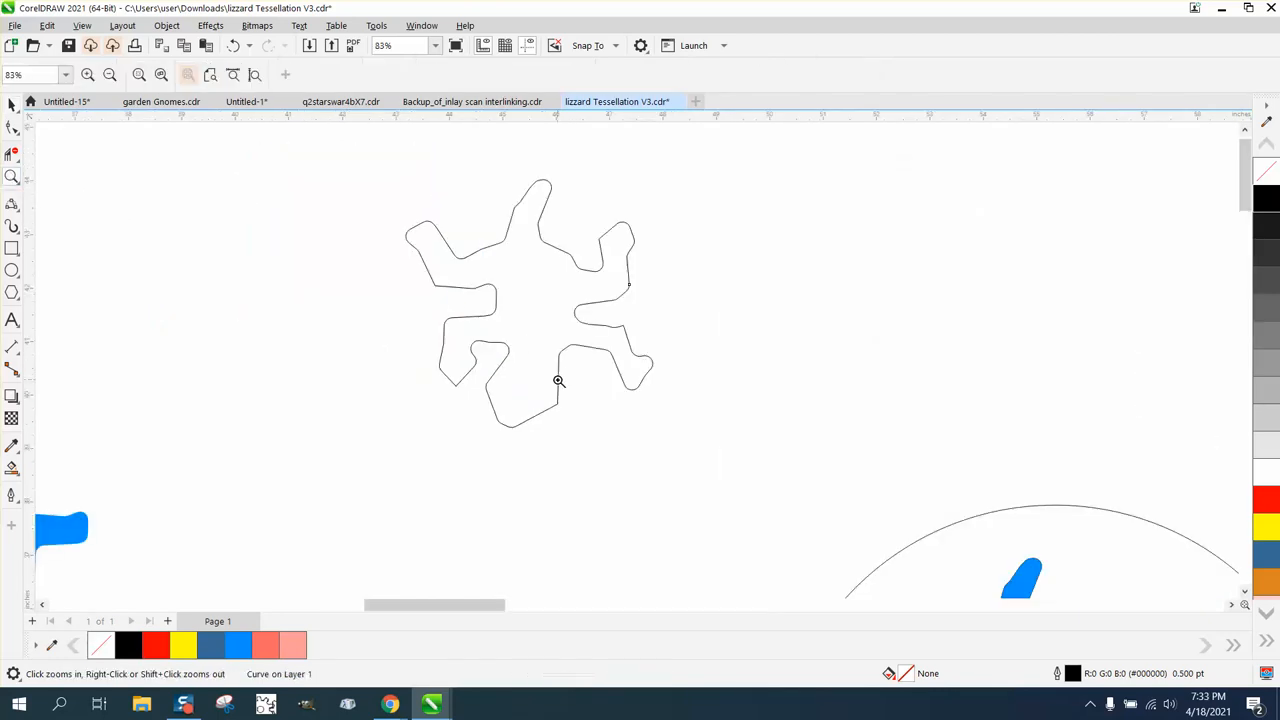
click(558, 380)
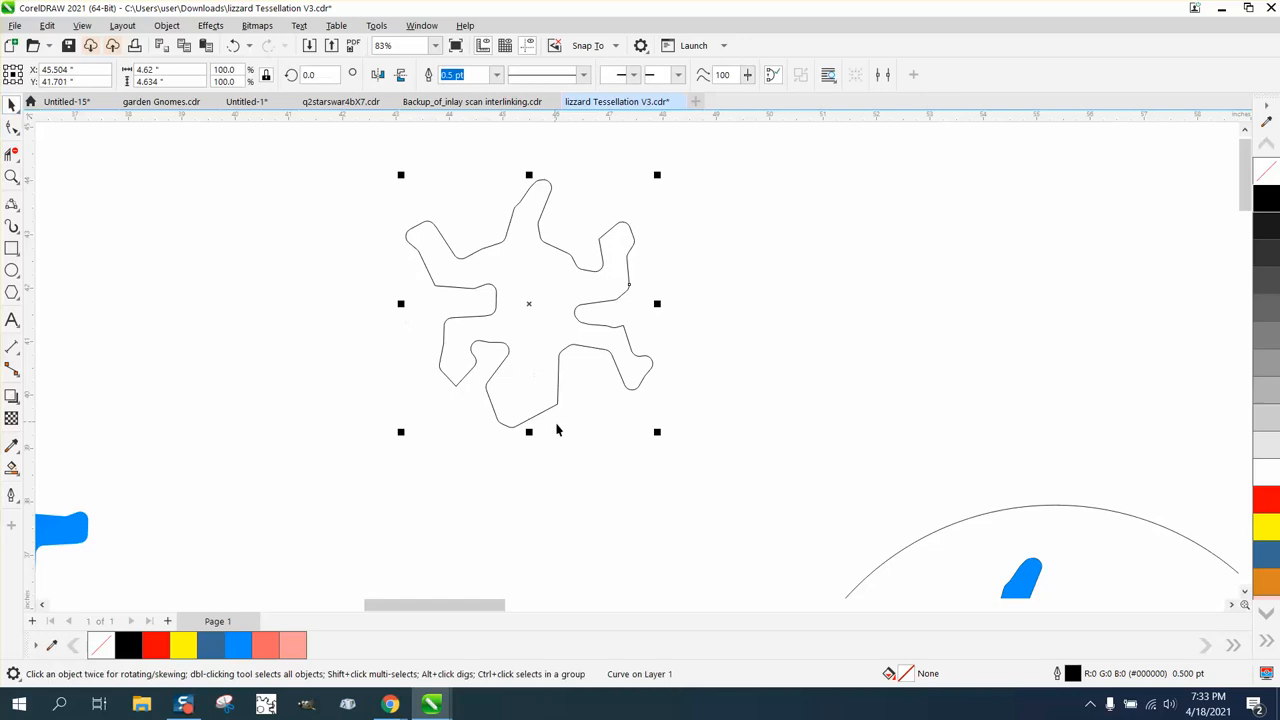
mouse_move(570, 399)
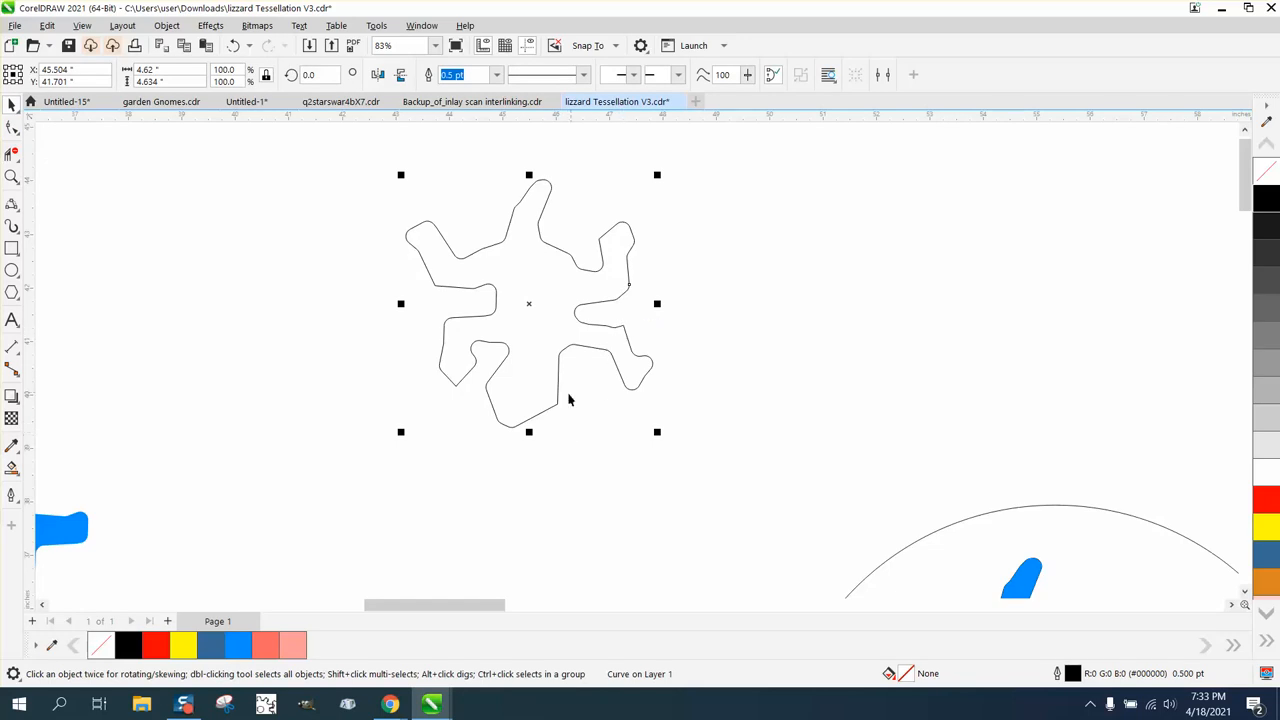
mouse_move(553, 402)
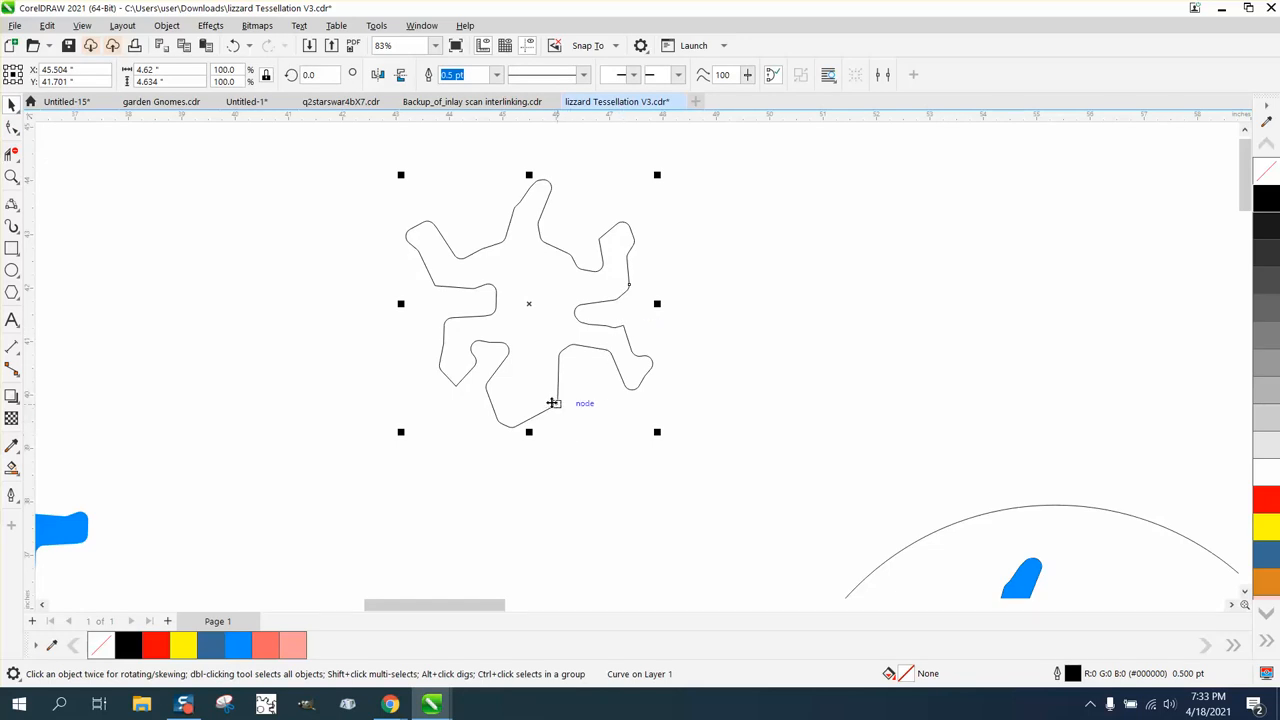
click(790, 510)
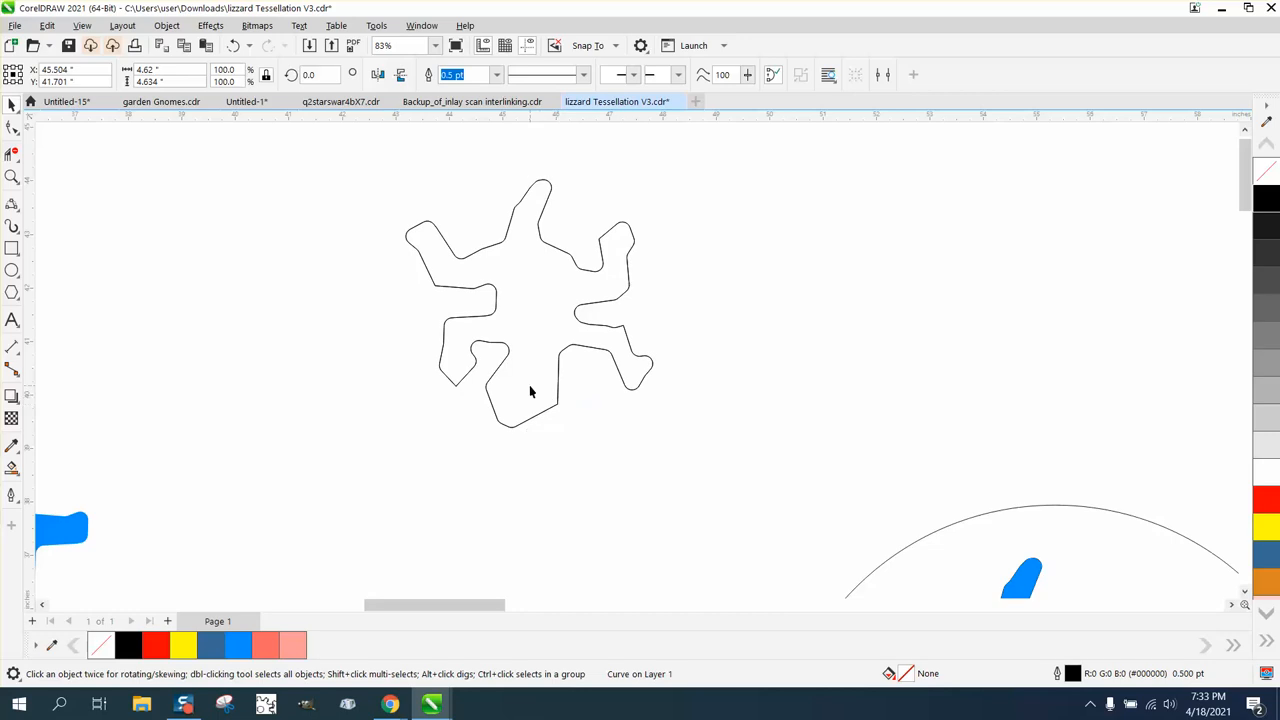
click(531, 391)
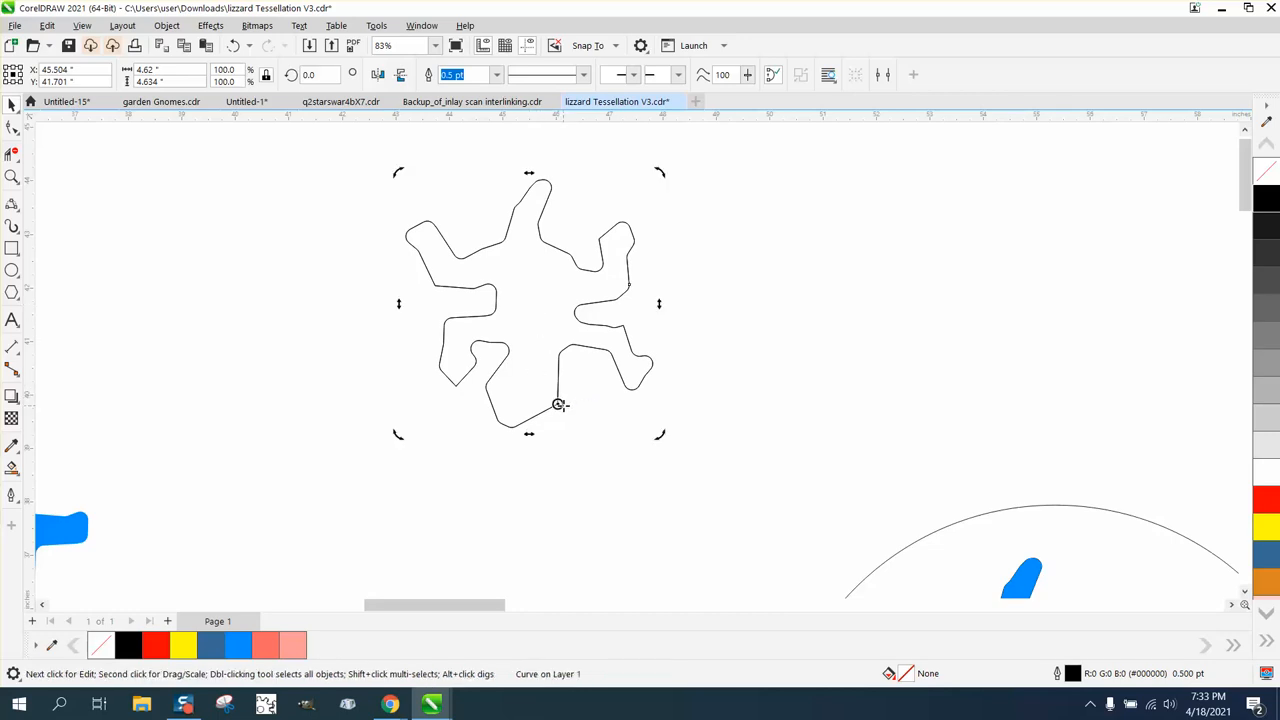
mouse_move(597, 396)
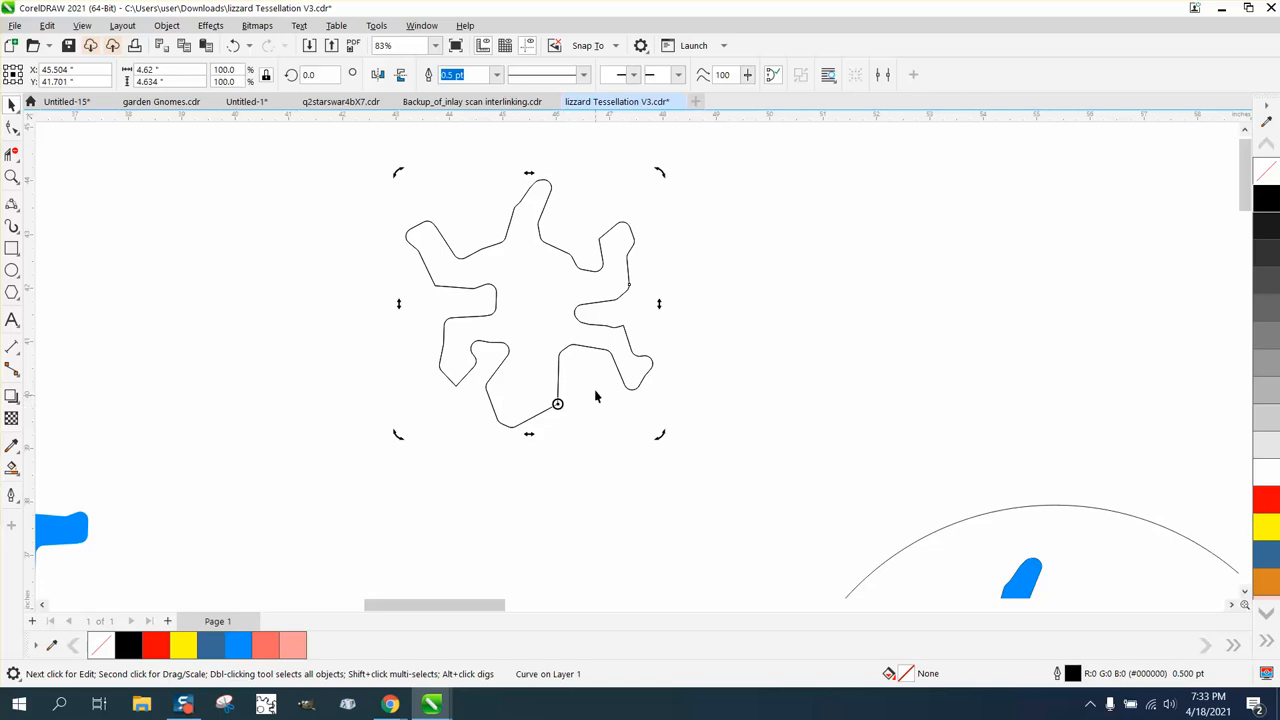
click(323, 73)
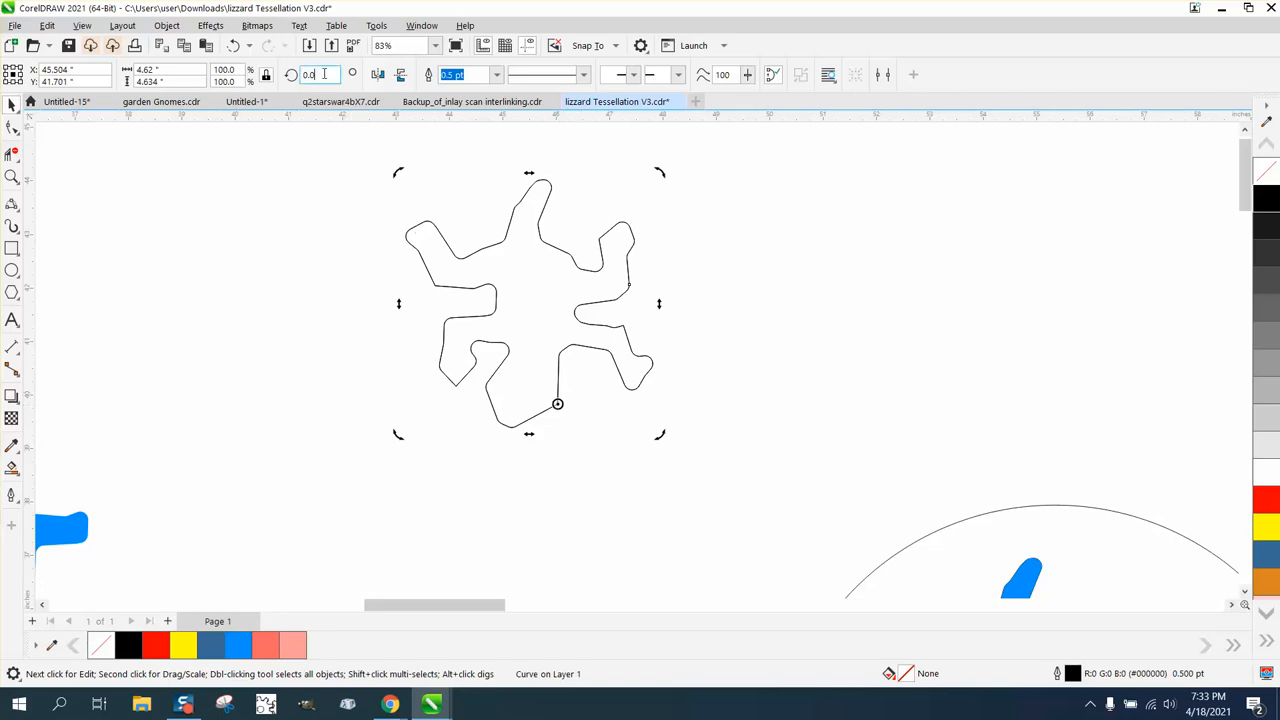
text(120.0)
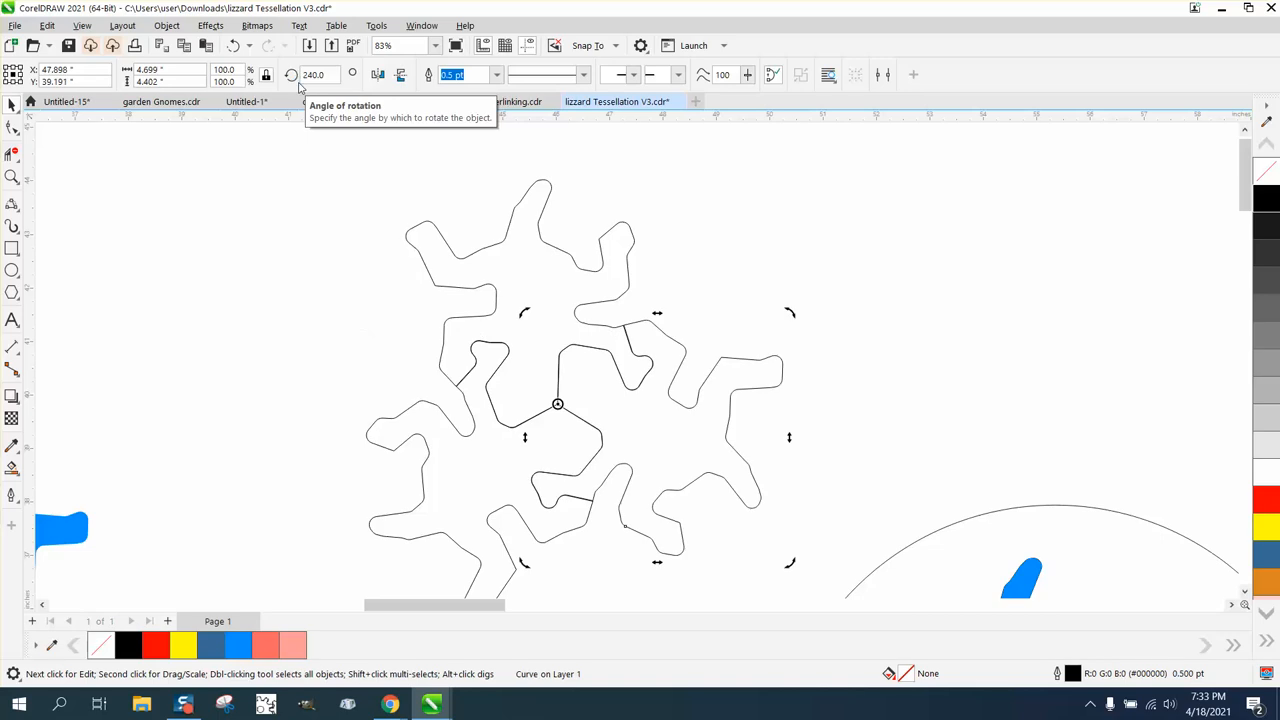
mouse_move(128, 259)
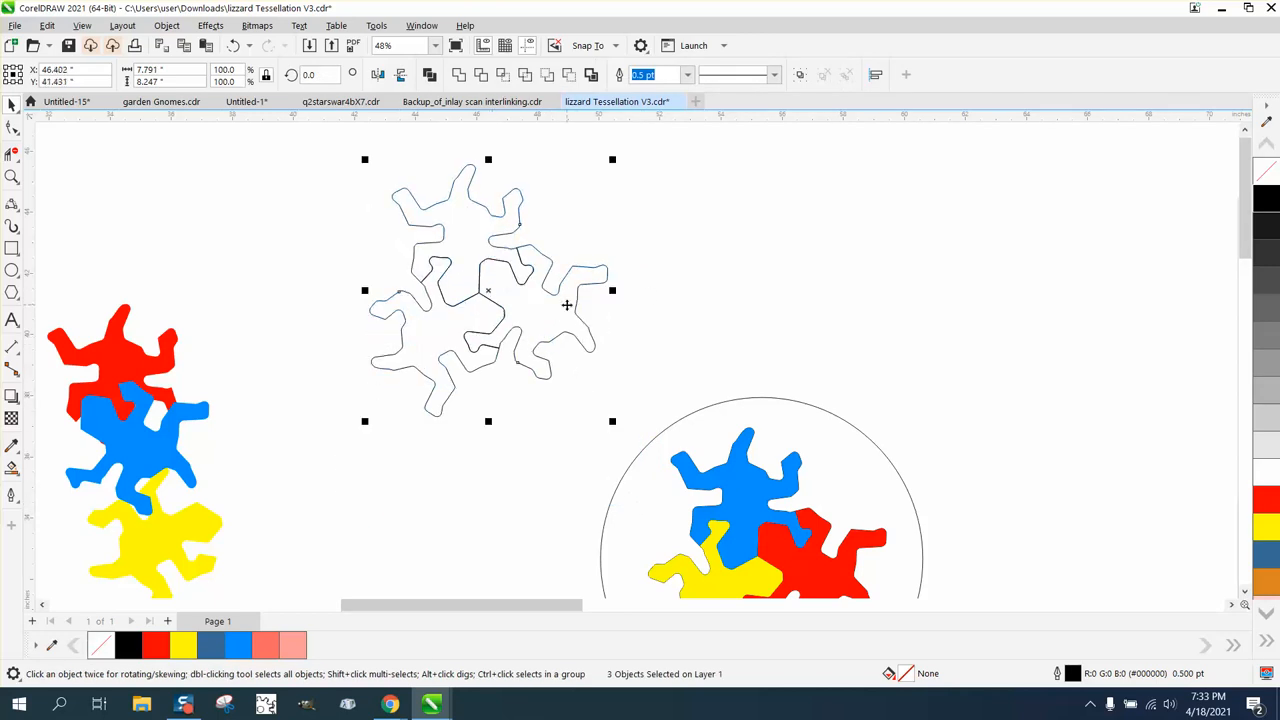
Change one rotated lizard copy's angle from 240.0 to 240.018° to align its edges
drag(567, 305, 459, 315)
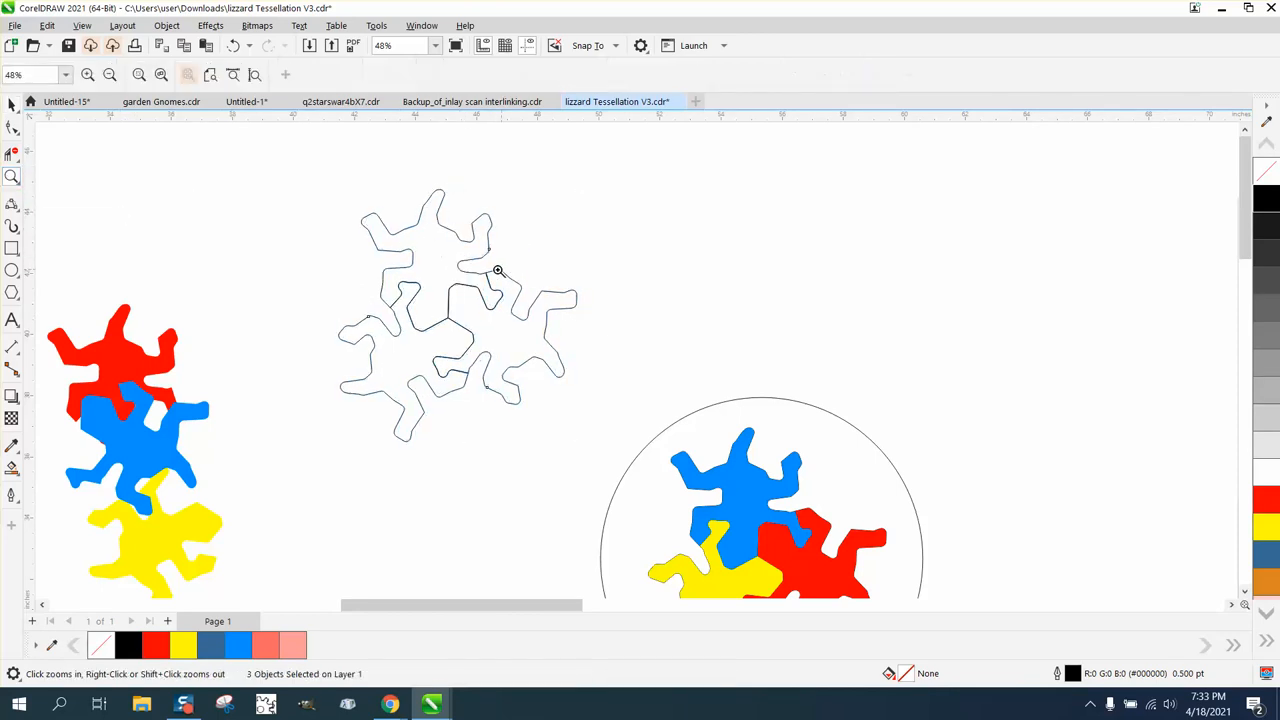
click(497, 270)
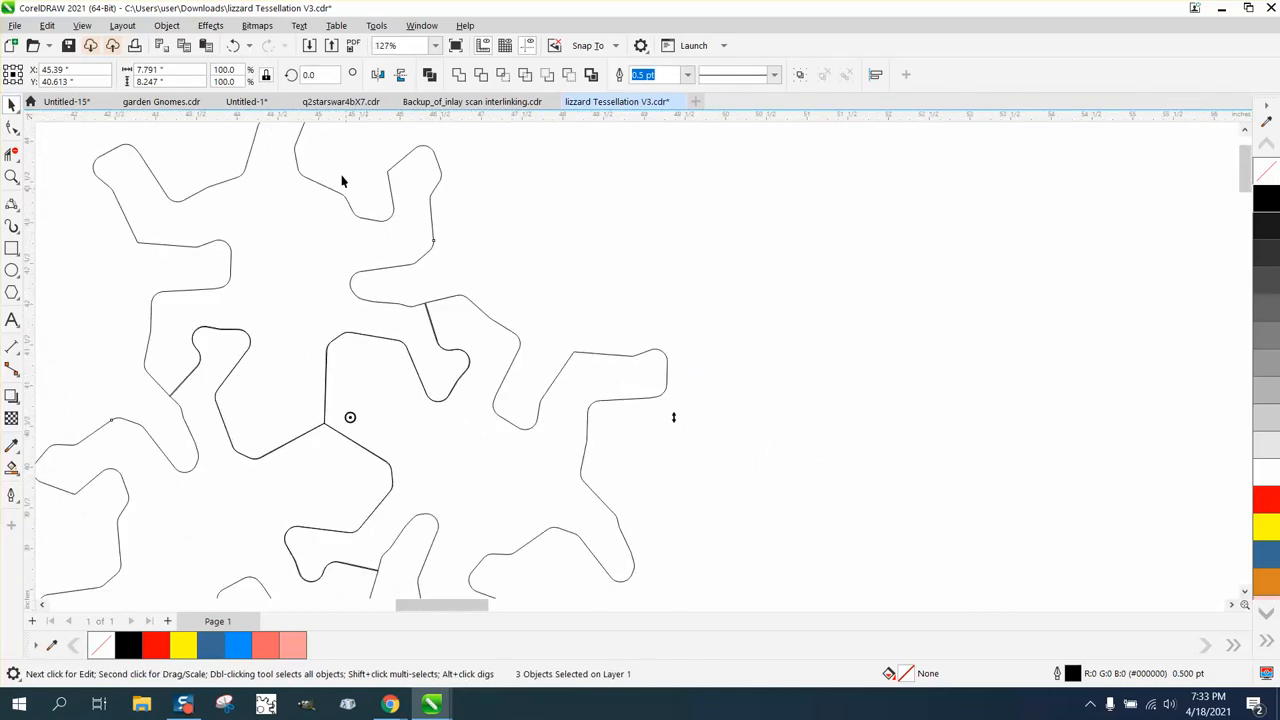
mouse_move(567, 328)
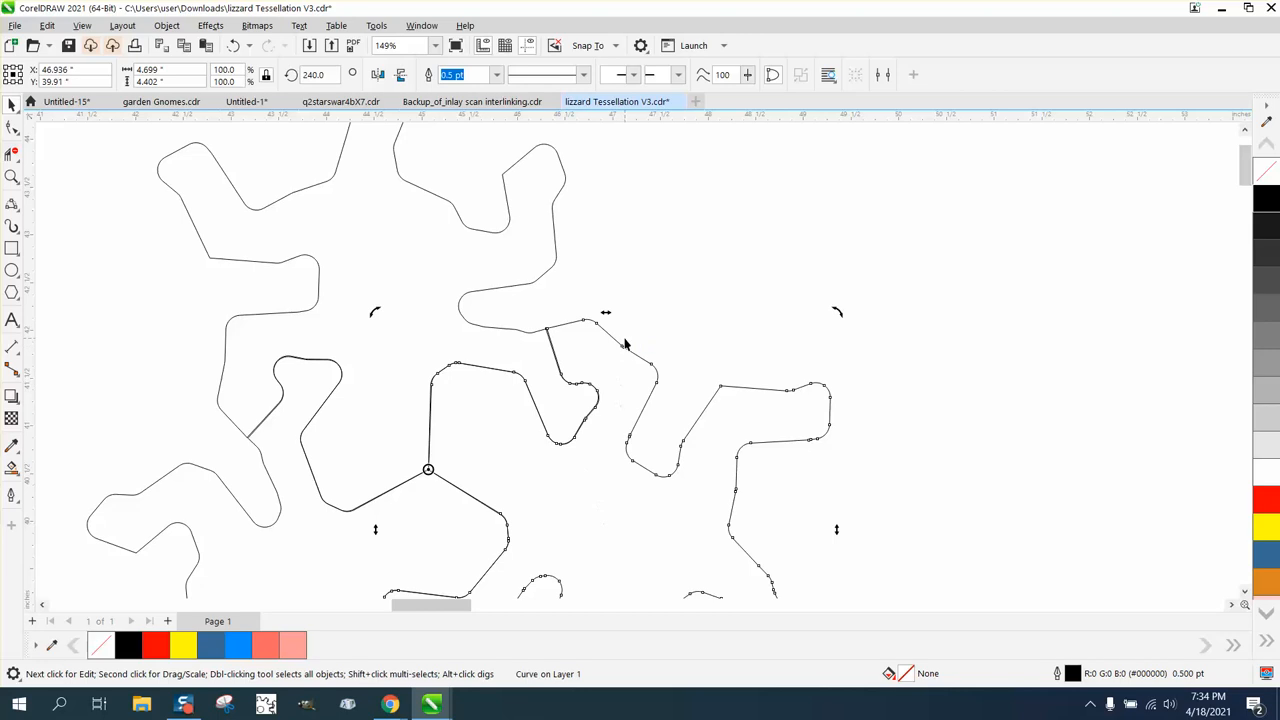
mouse_move(838, 314)
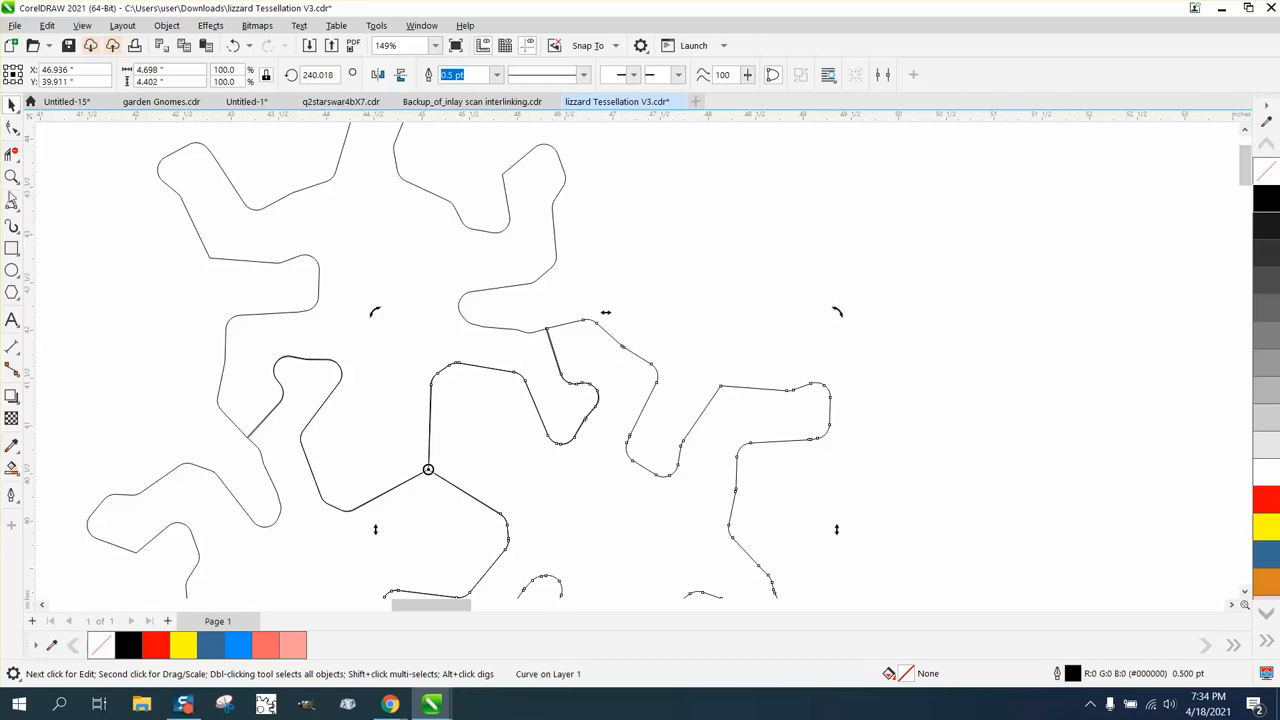
click(11, 177)
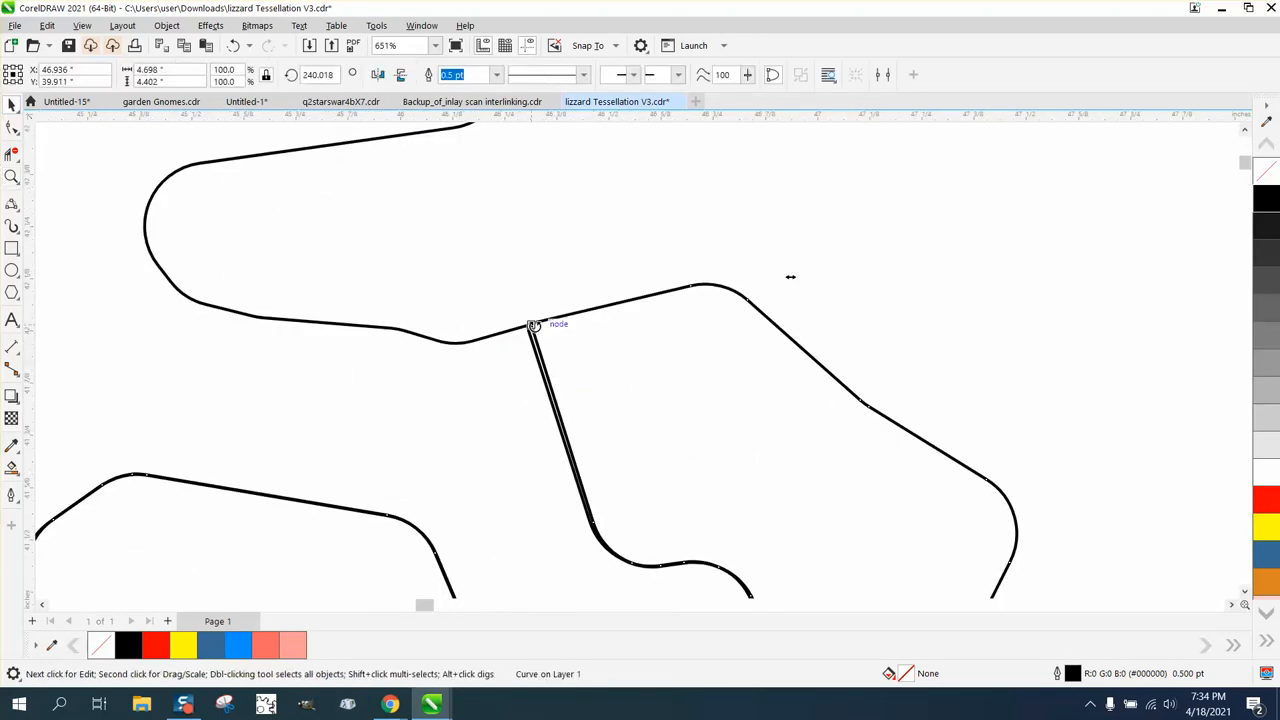
mouse_move(356, 241)
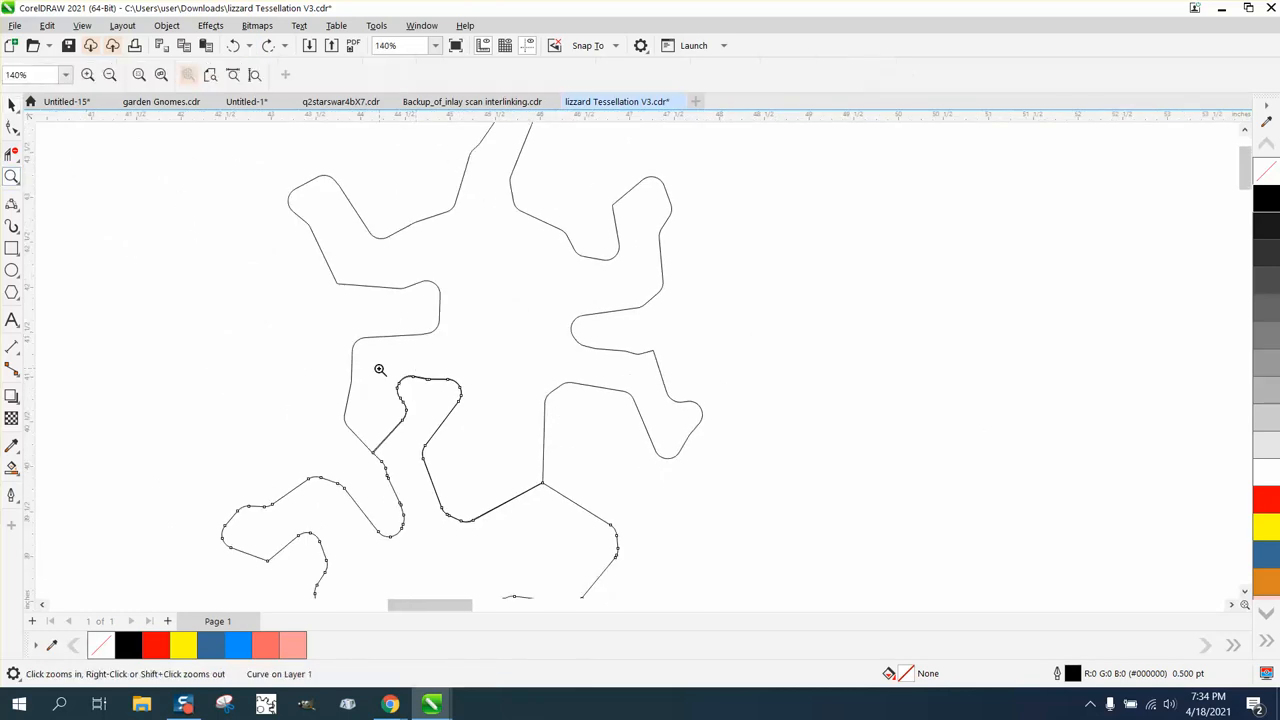
Zoom in on a rotated lizard copy's joints, then return to the Pick tool
click(380, 370)
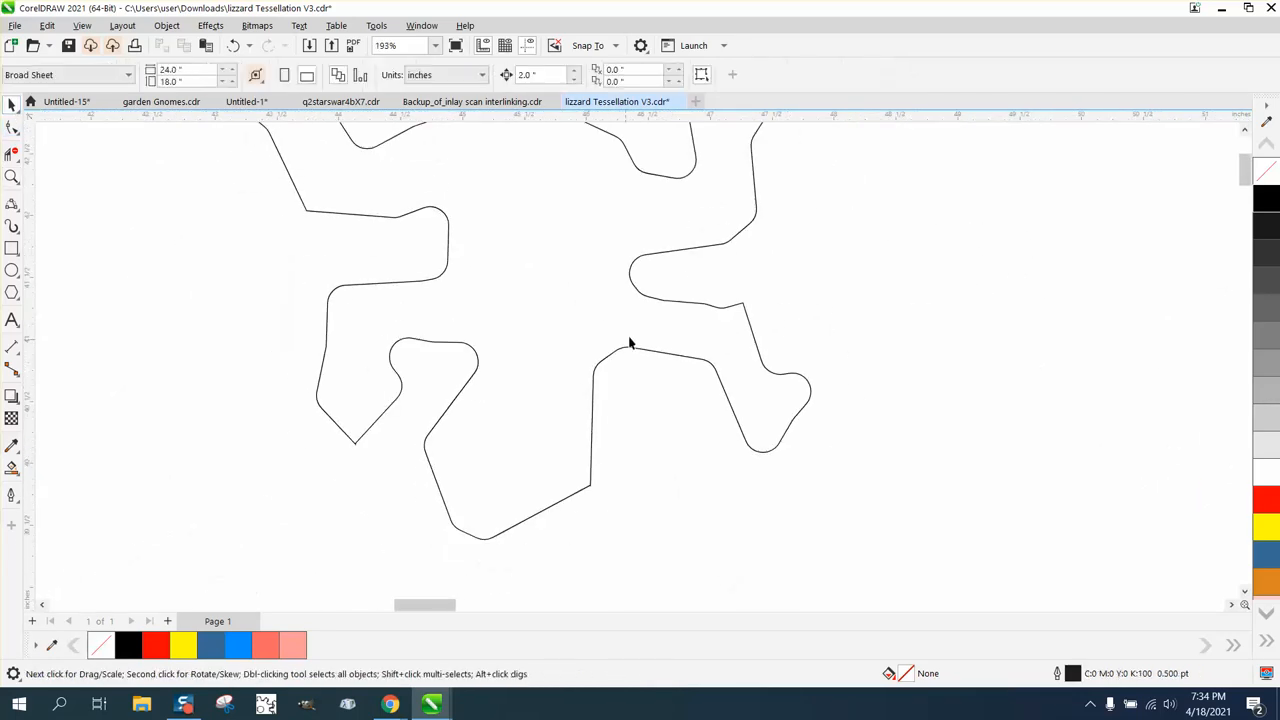
click(631, 347)
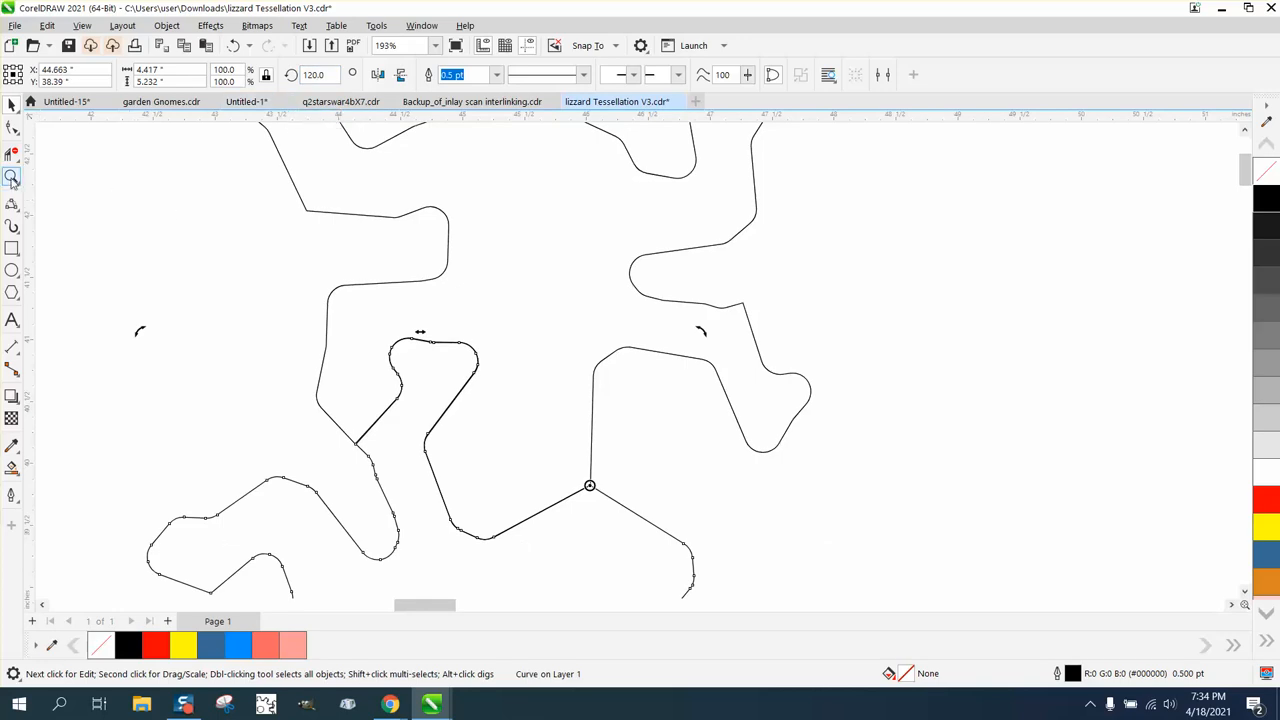
click(419, 331)
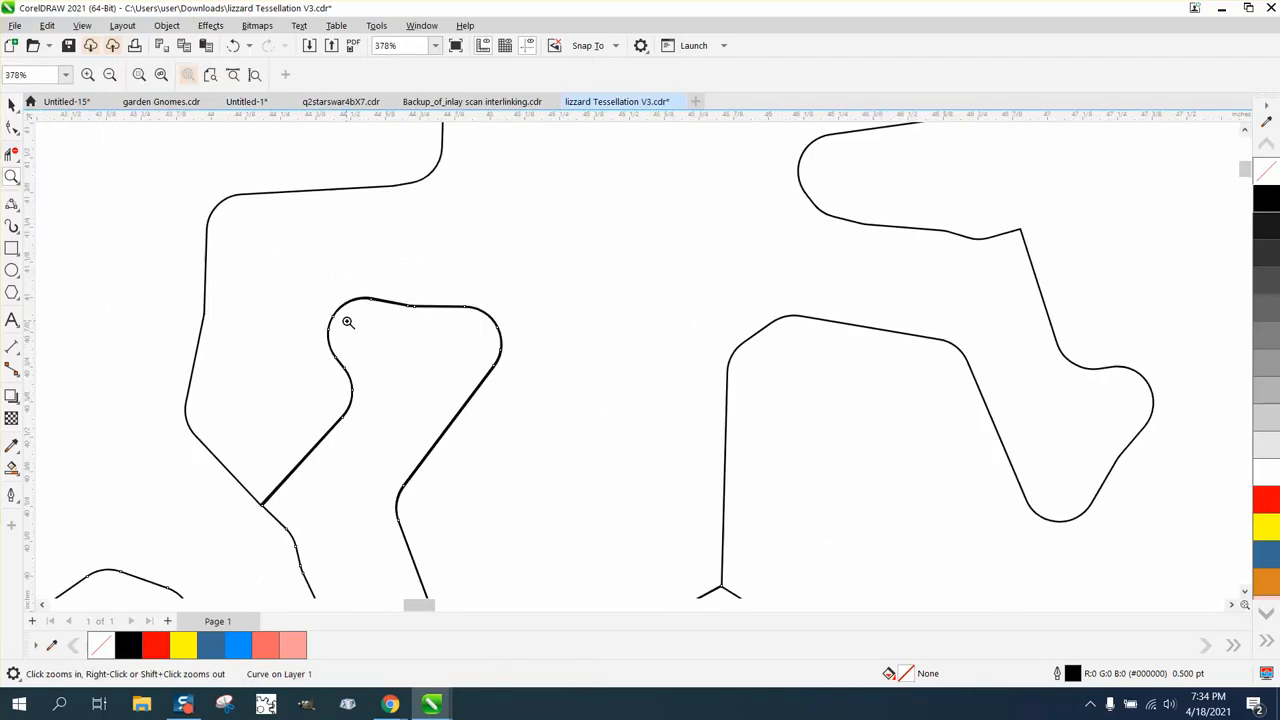
click(12, 104)
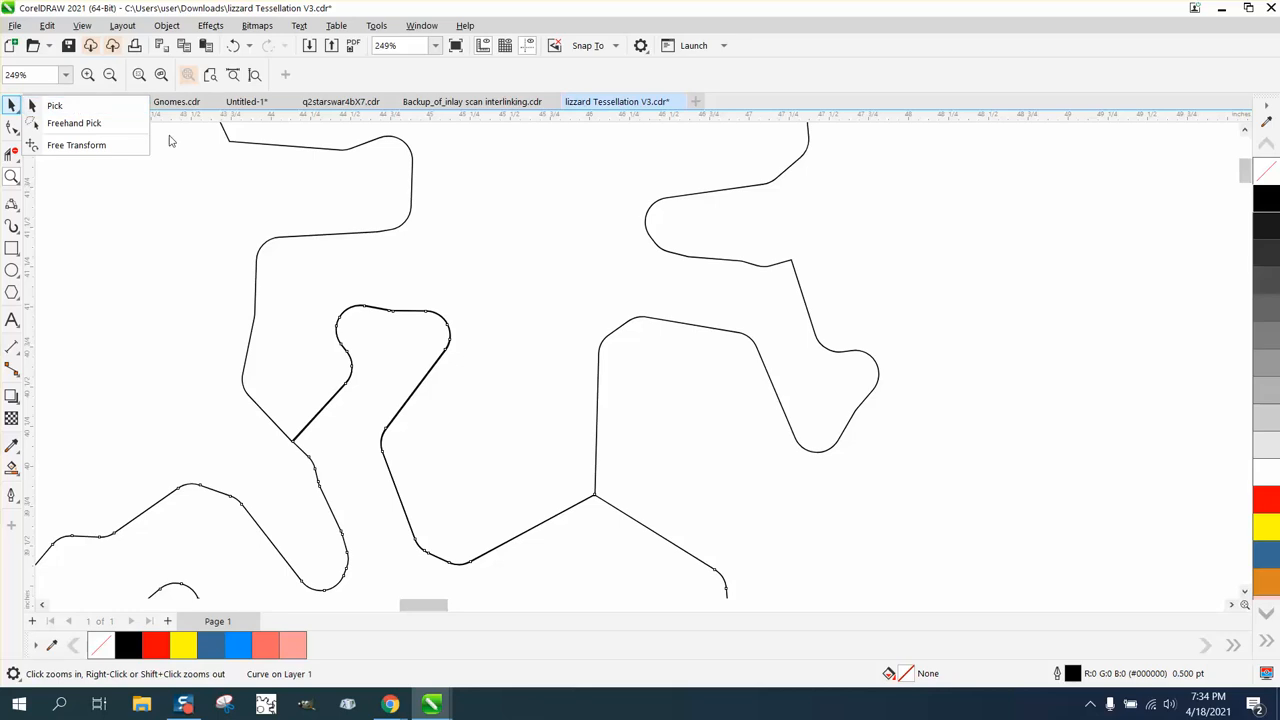
click(517, 377)
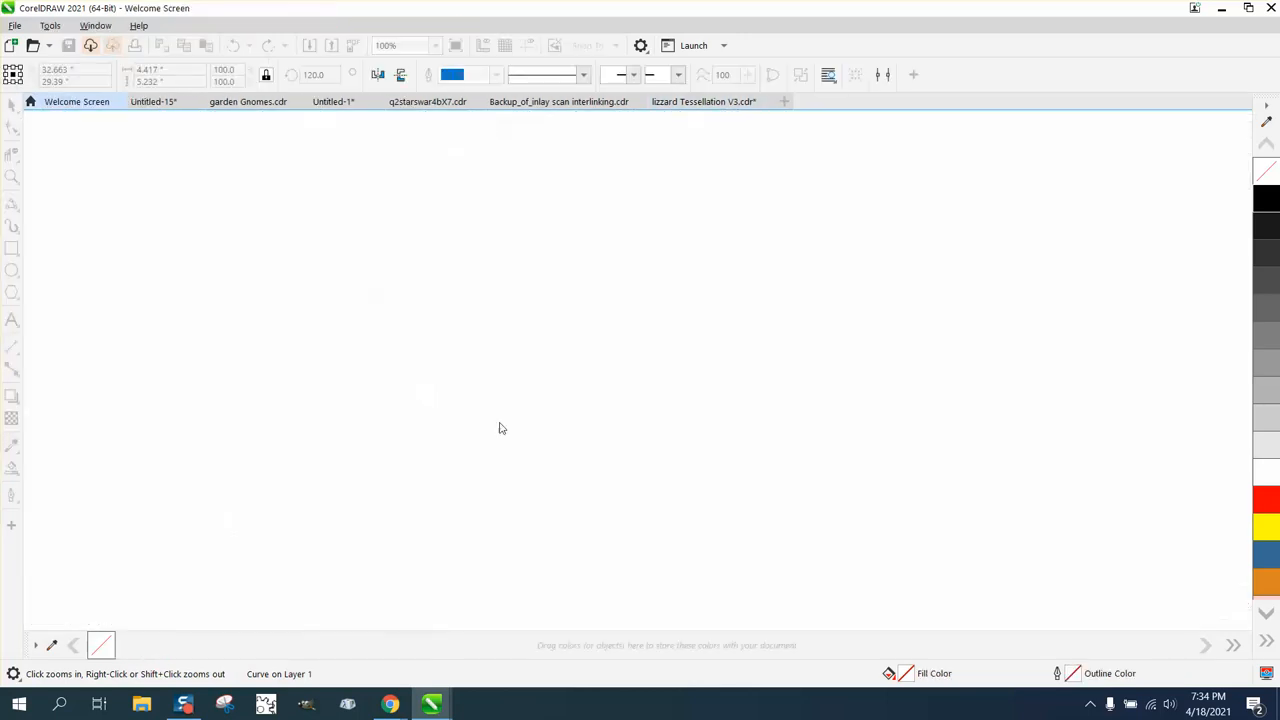
Leave the Welcome Screen and return to the lizzard Tessellation V3.cdr document
click(67, 101)
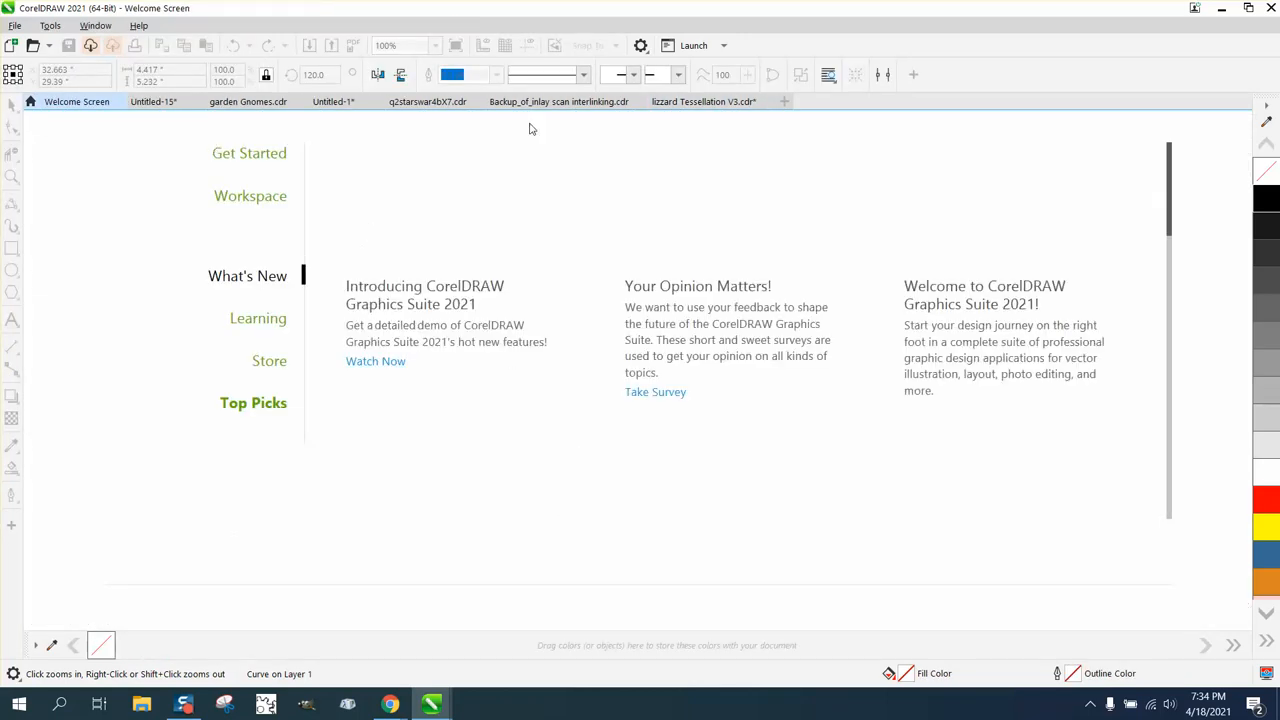
click(718, 101)
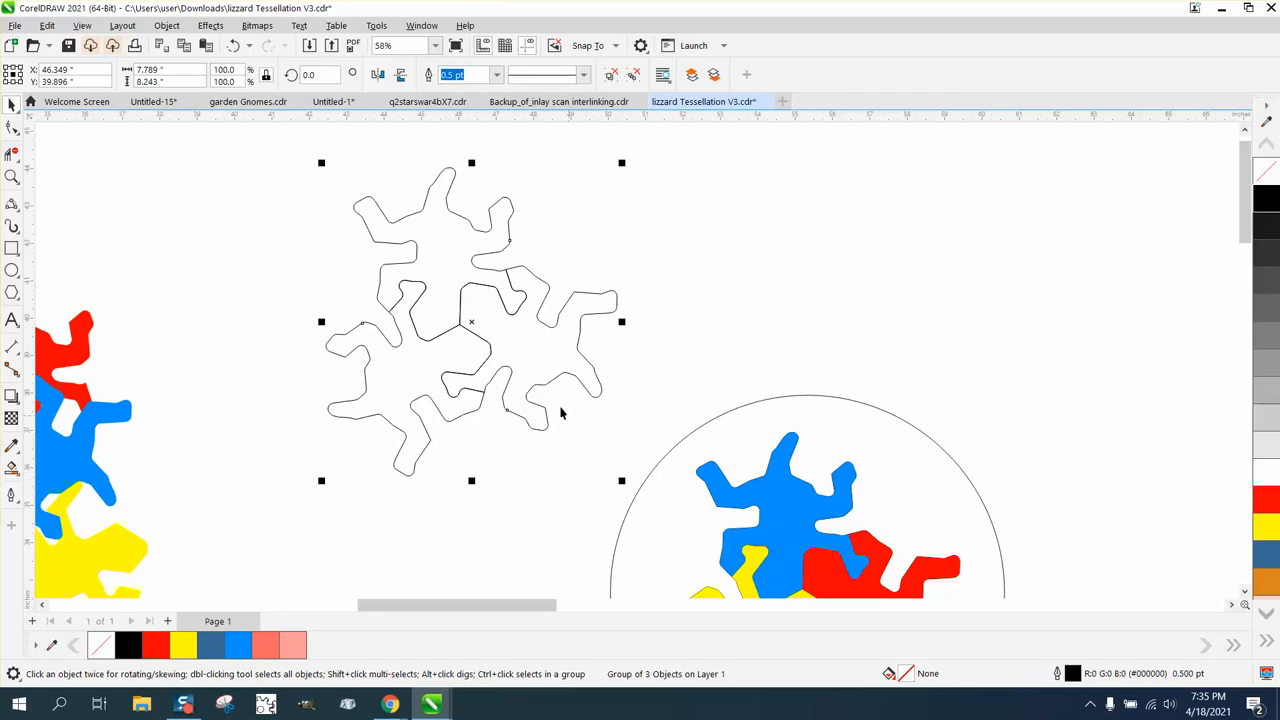
mouse_move(429, 440)
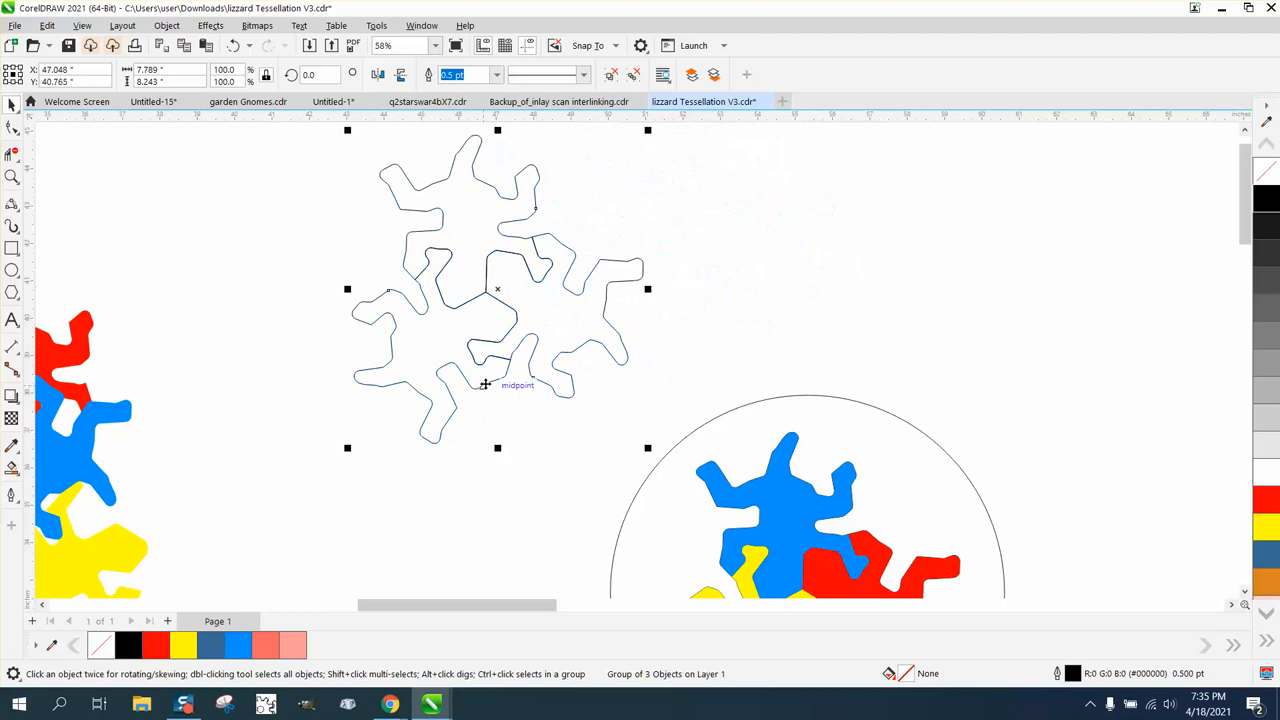
mouse_move(490, 341)
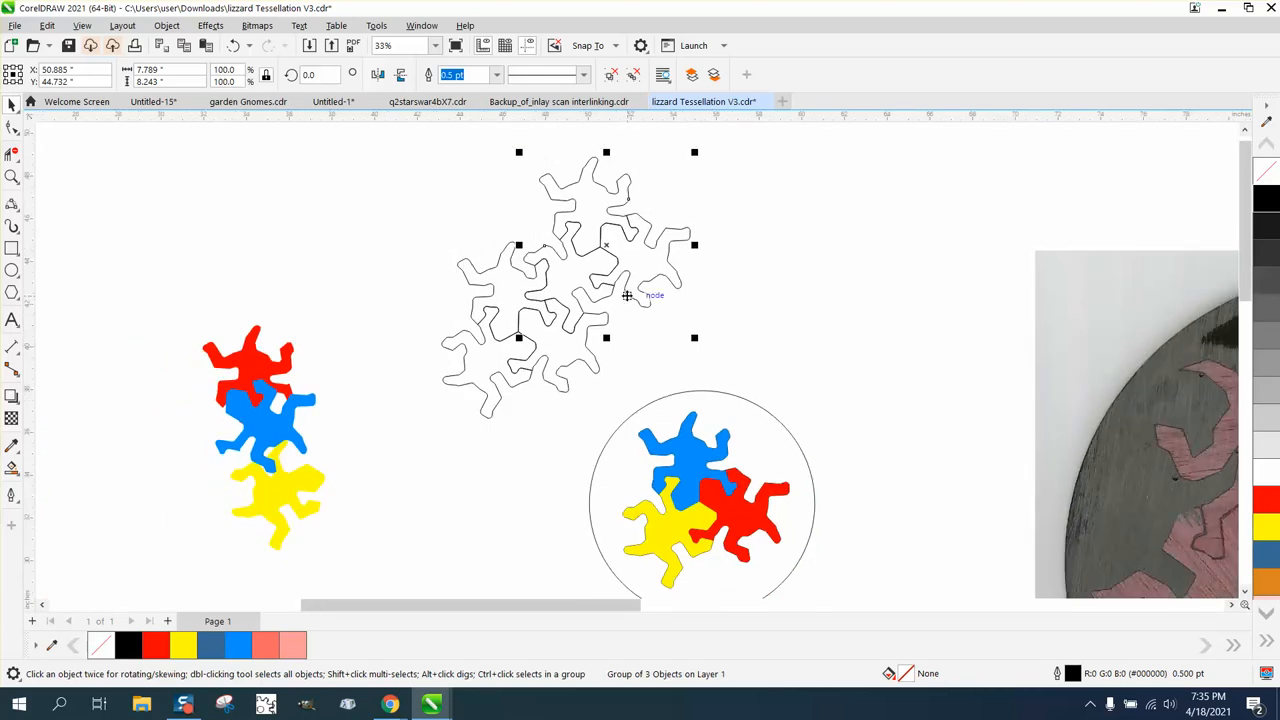
mouse_move(625, 288)
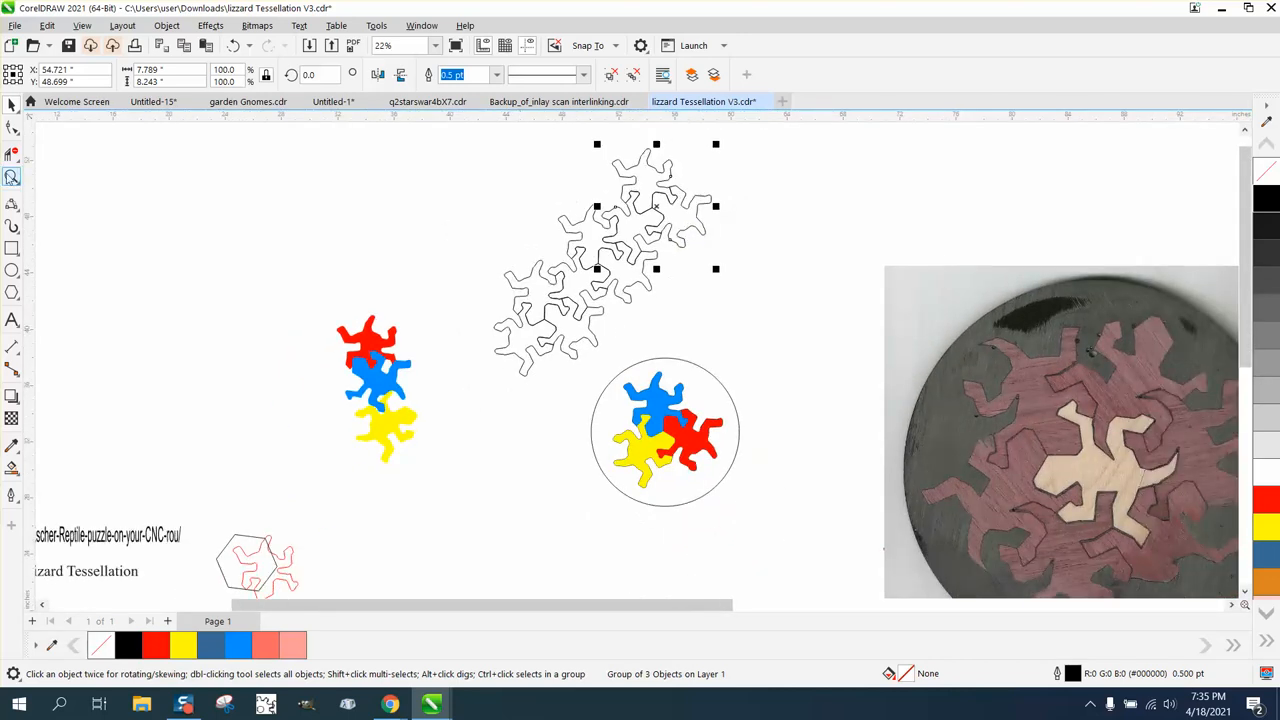
Zoom out to see the diagonal chain of tiled three-lizard group copies
click(735, 385)
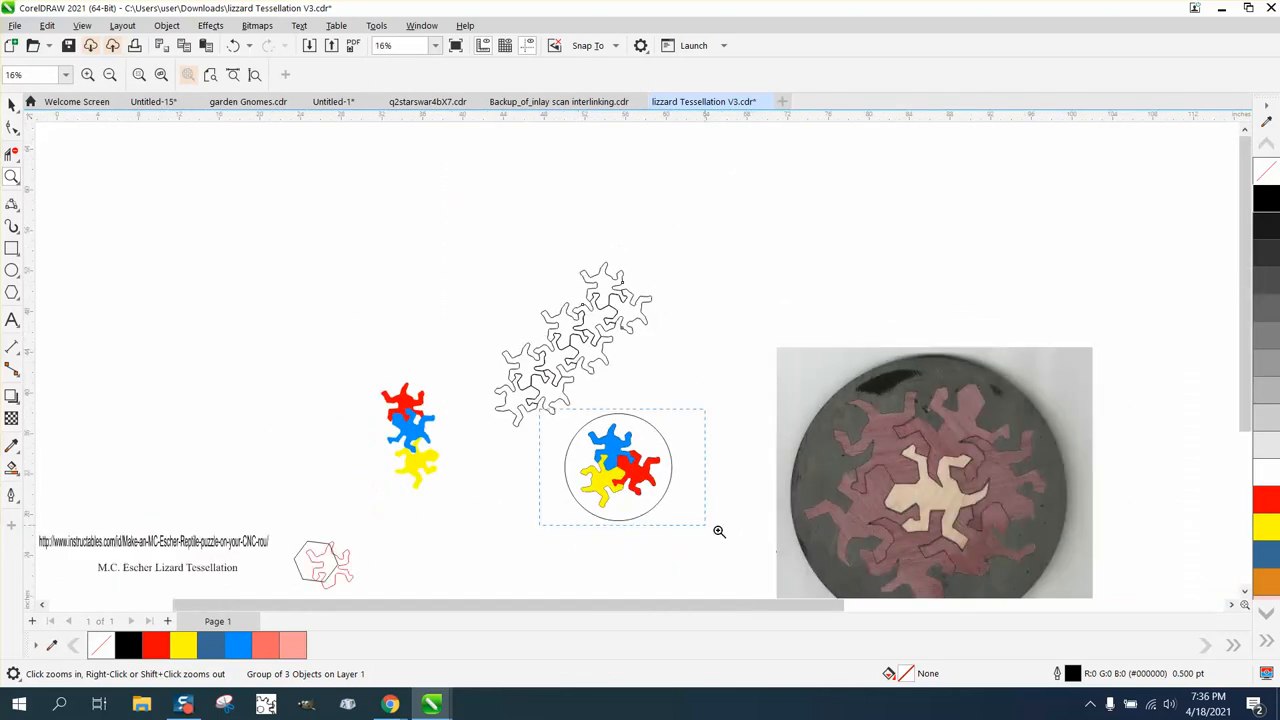
Zoom closer to the coloured lizard circle
click(719, 532)
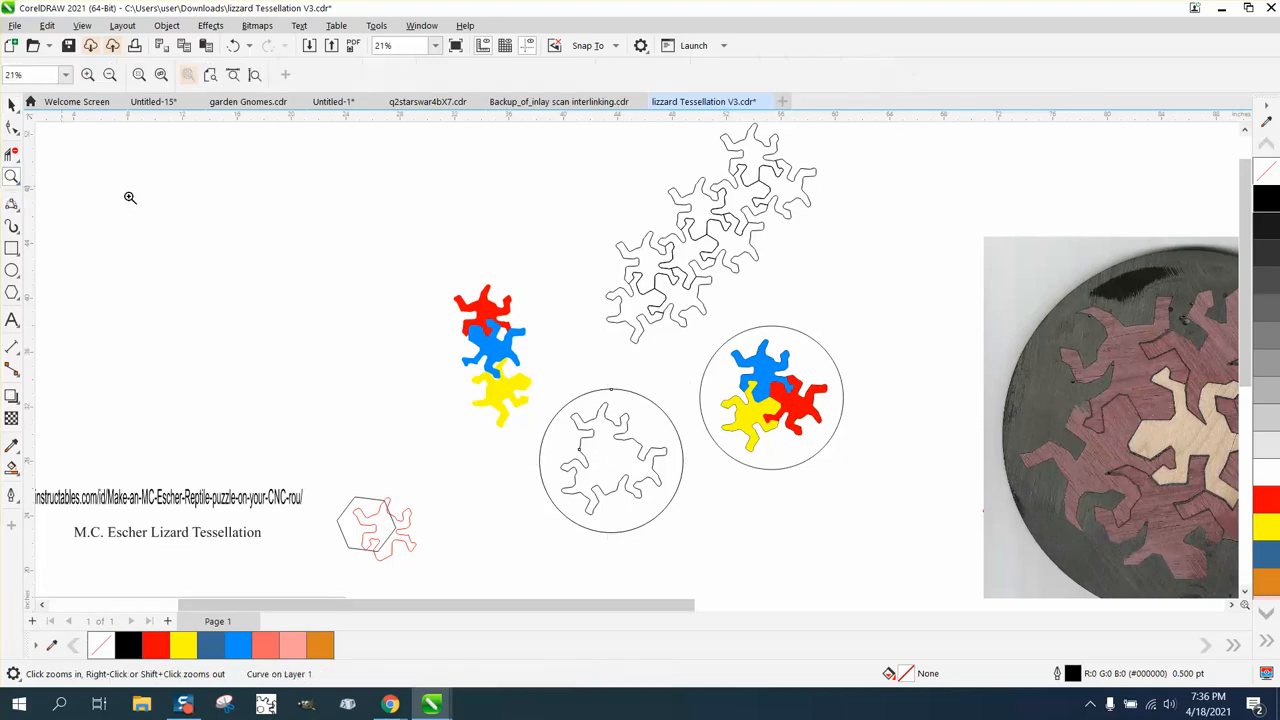
Move the red lizard piece out of the circle and give the lizard outlines hairline width
click(611, 460)
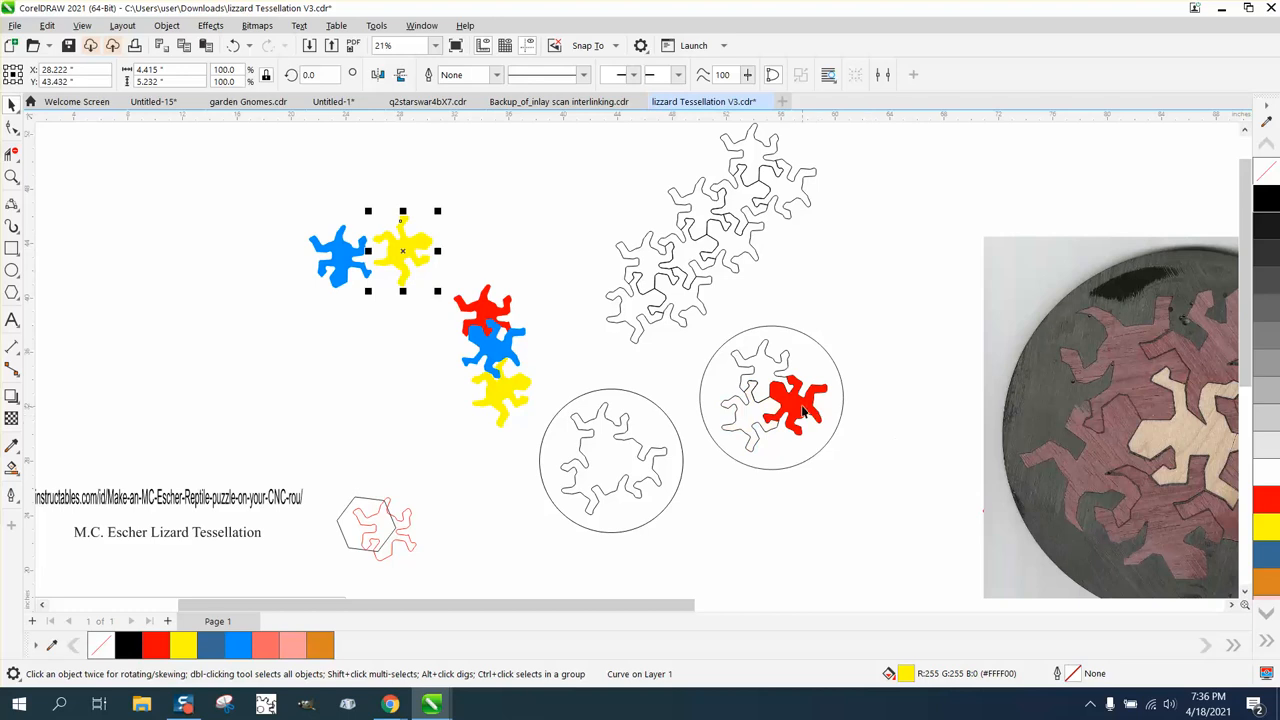
drag(795, 400, 268, 255)
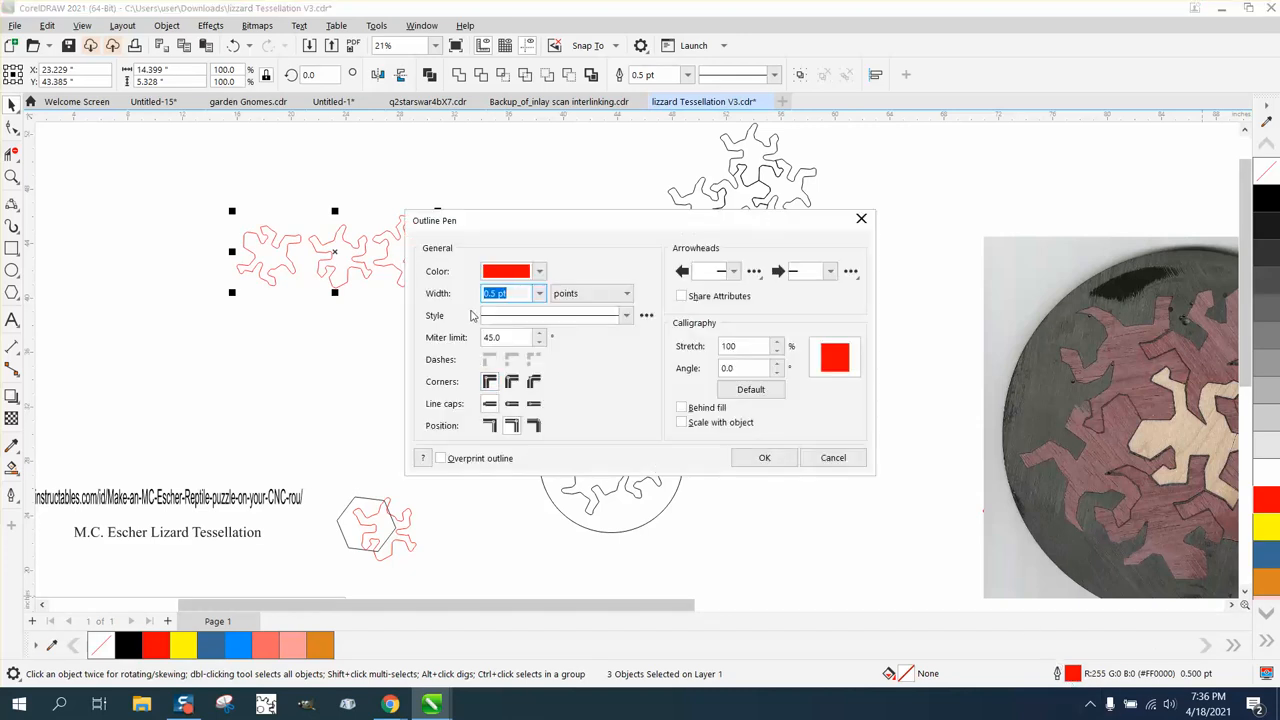
click(536, 293)
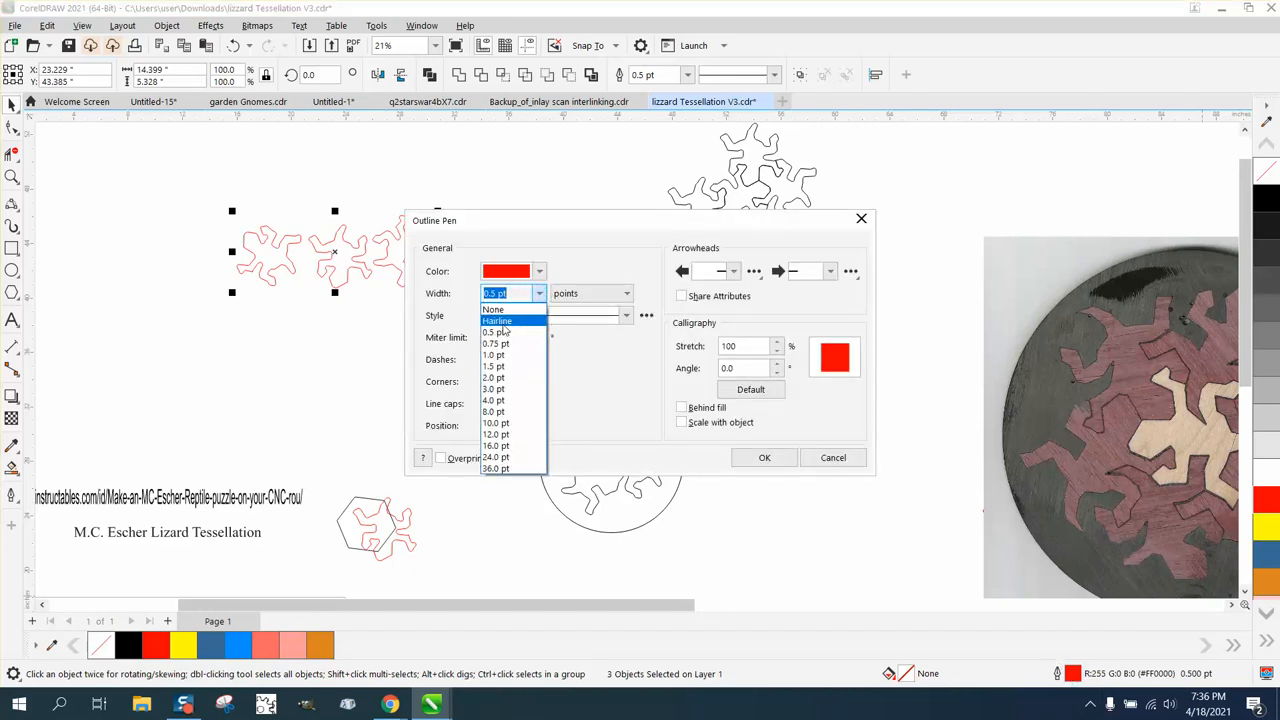
click(497, 320)
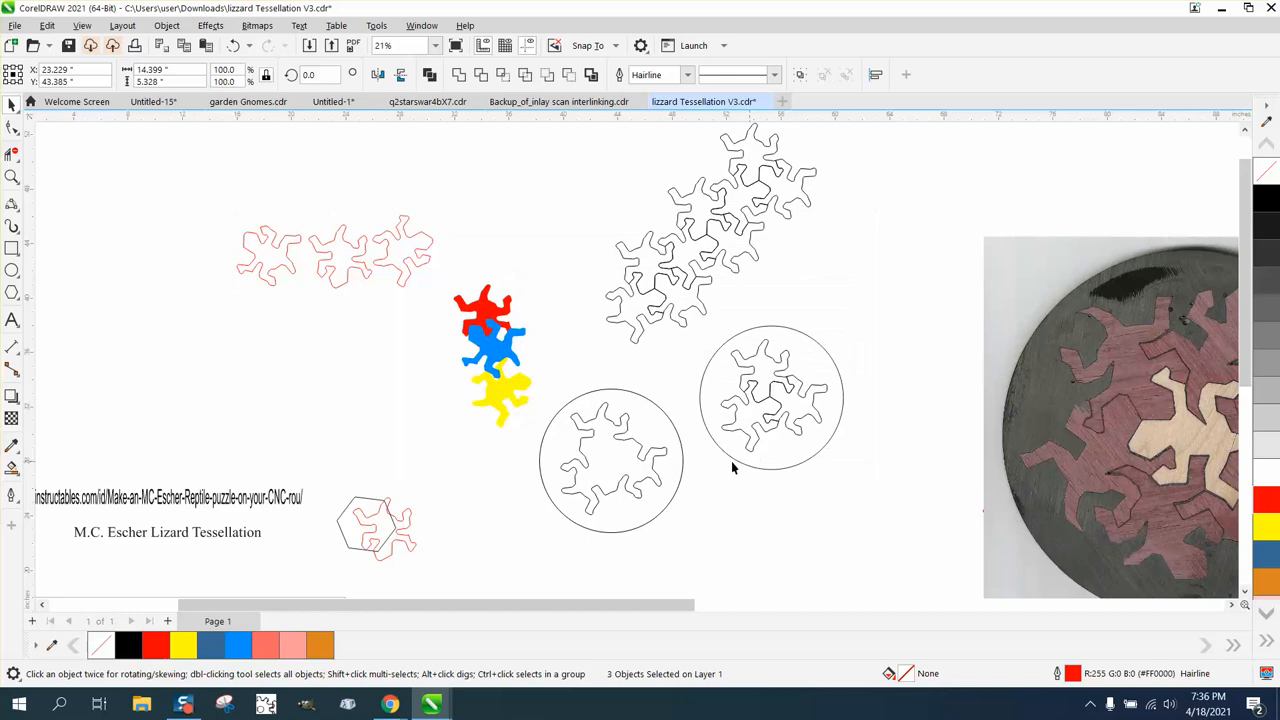
click(611, 460)
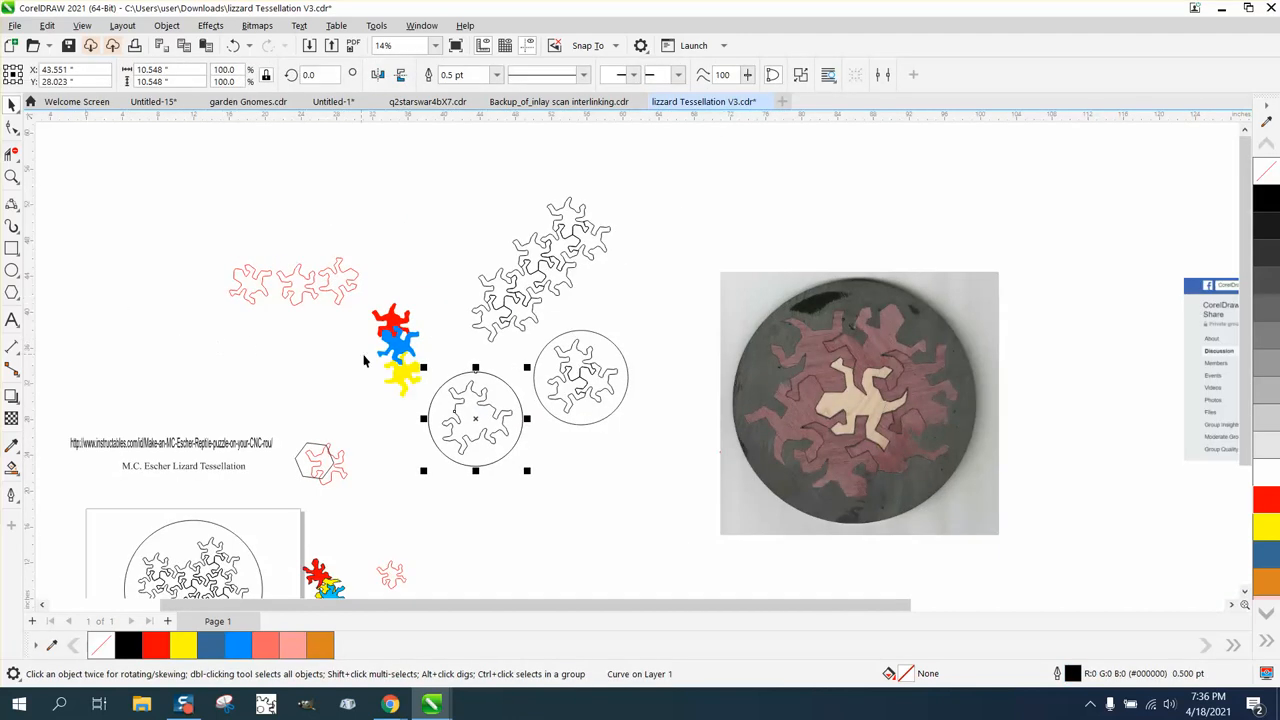
mouse_move(360, 305)
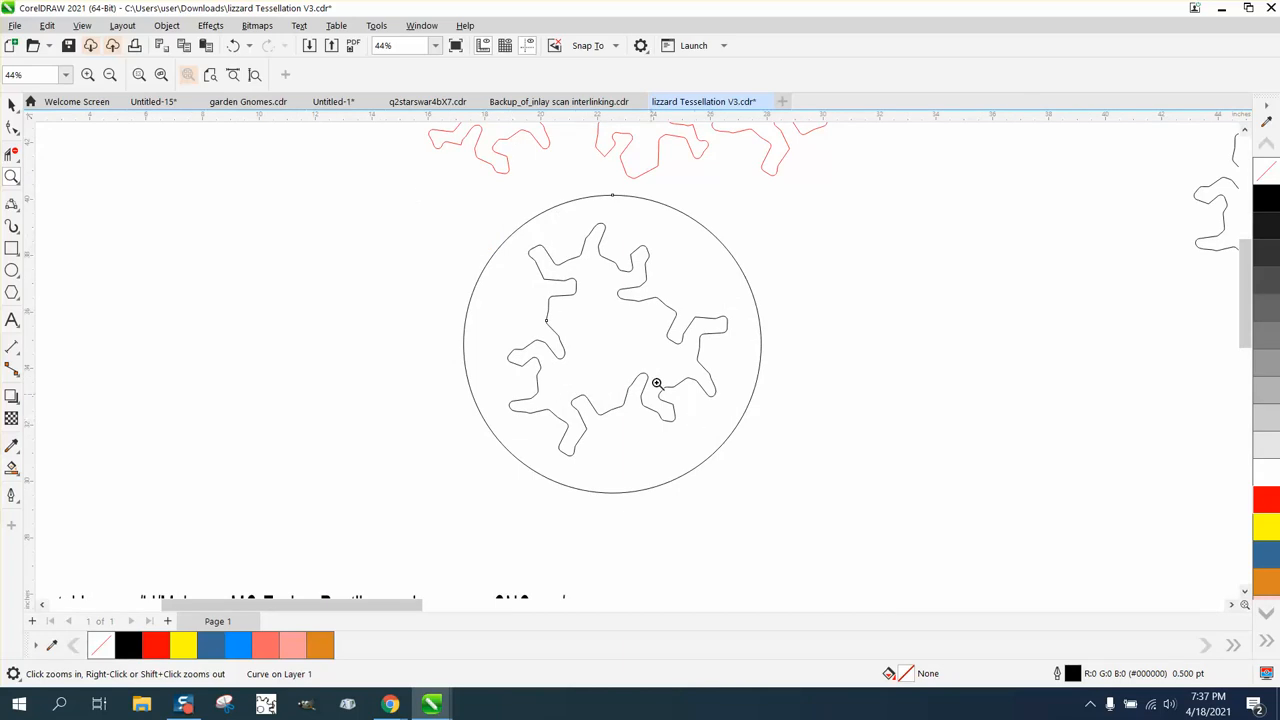
mouse_move(630, 248)
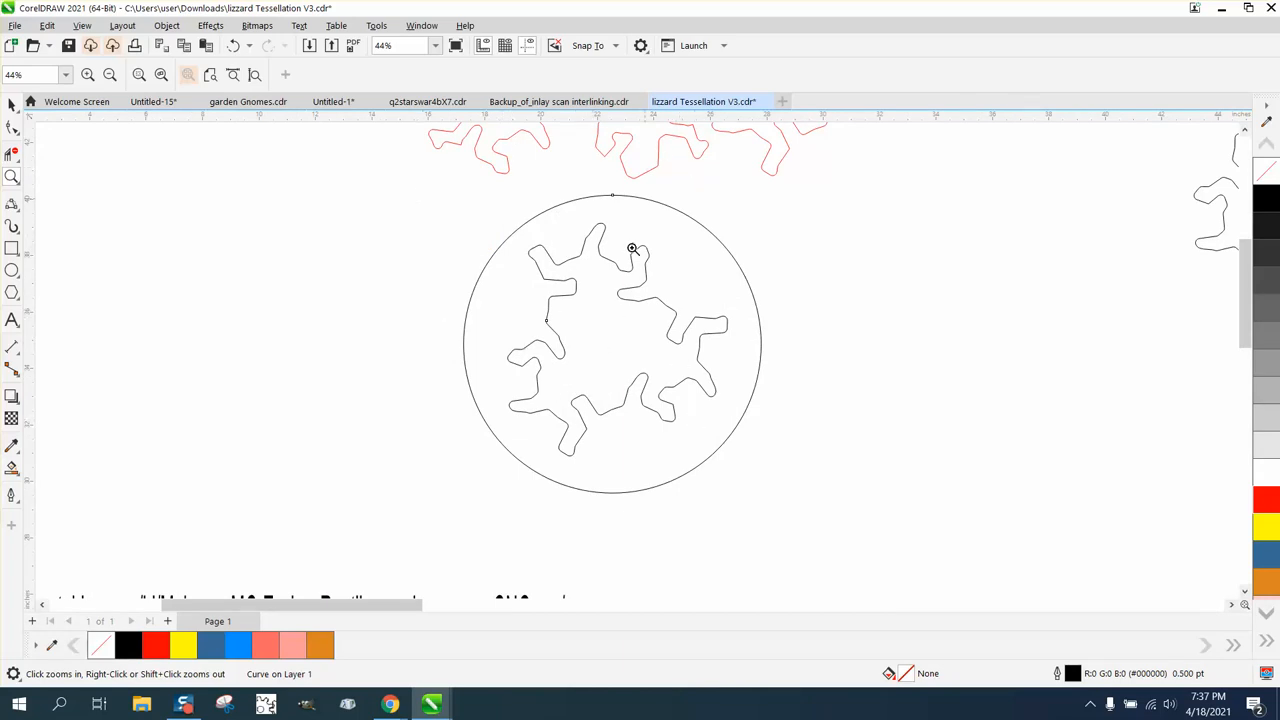
mouse_move(60, 138)
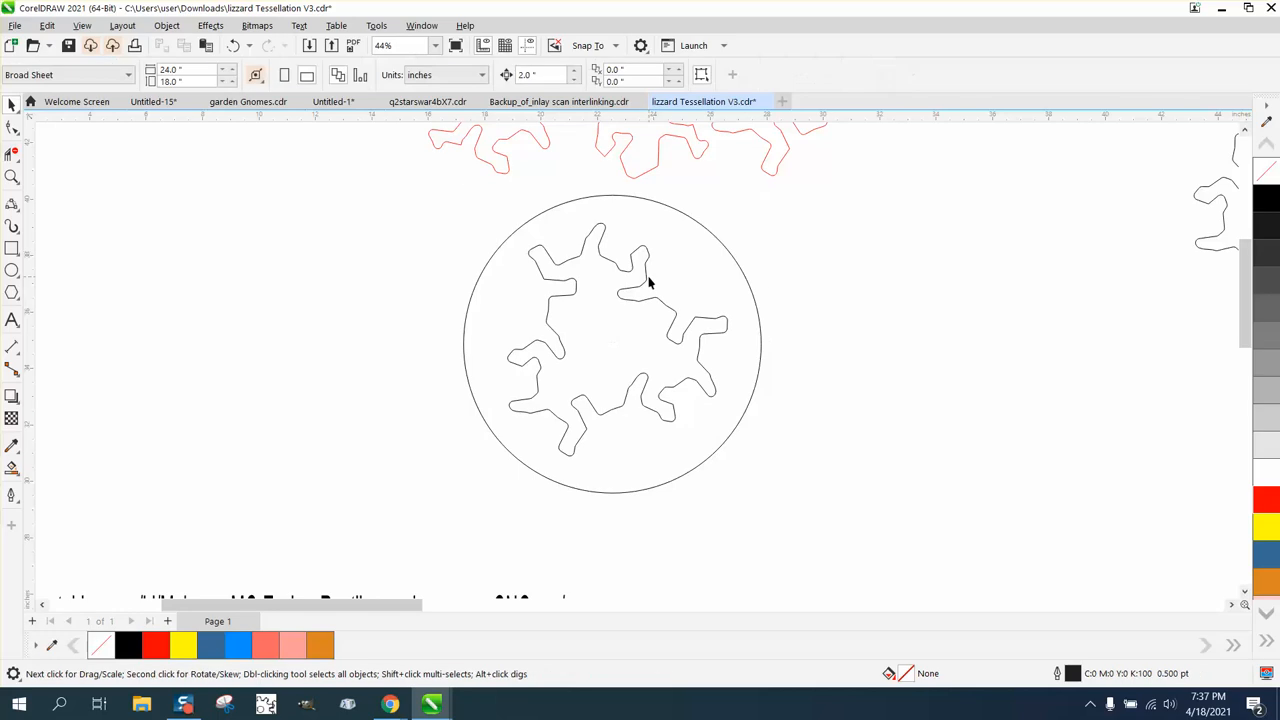
click(167, 25)
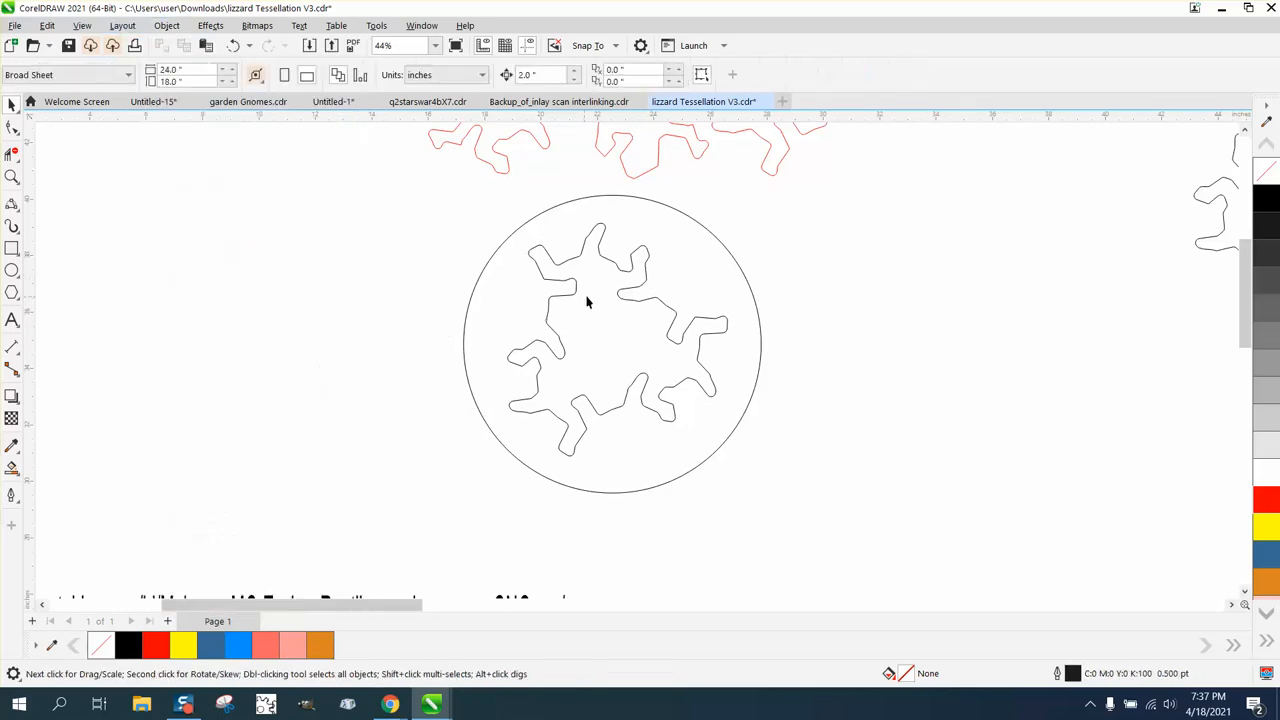
click(588, 302)
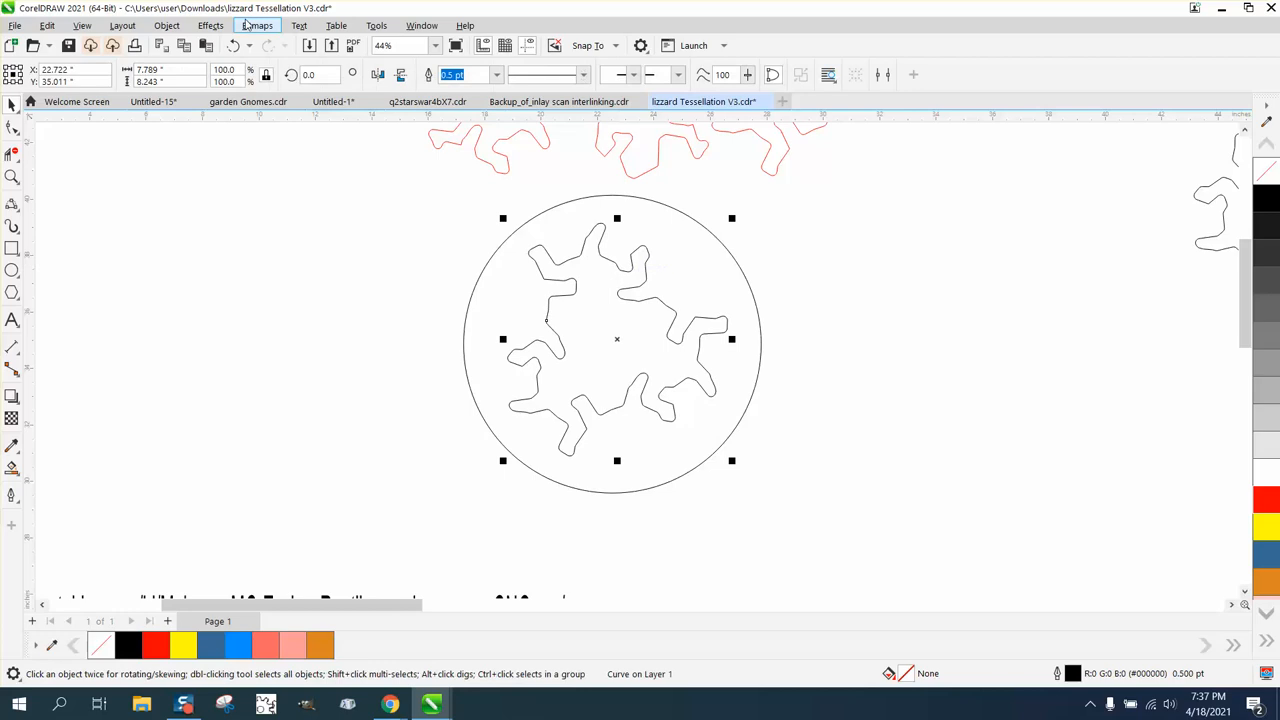
Apply a one-step 0.03-inch contour to the lizard cut line and zoom in to check it
click(231, 25)
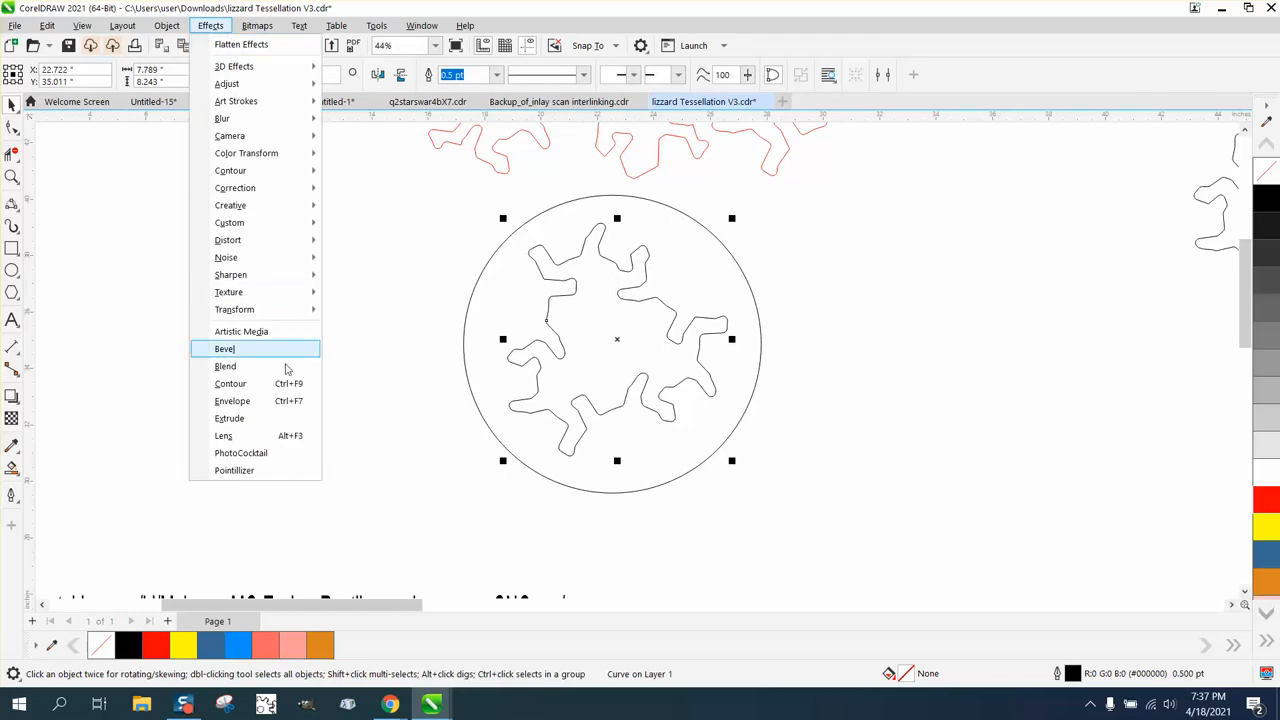
click(231, 383)
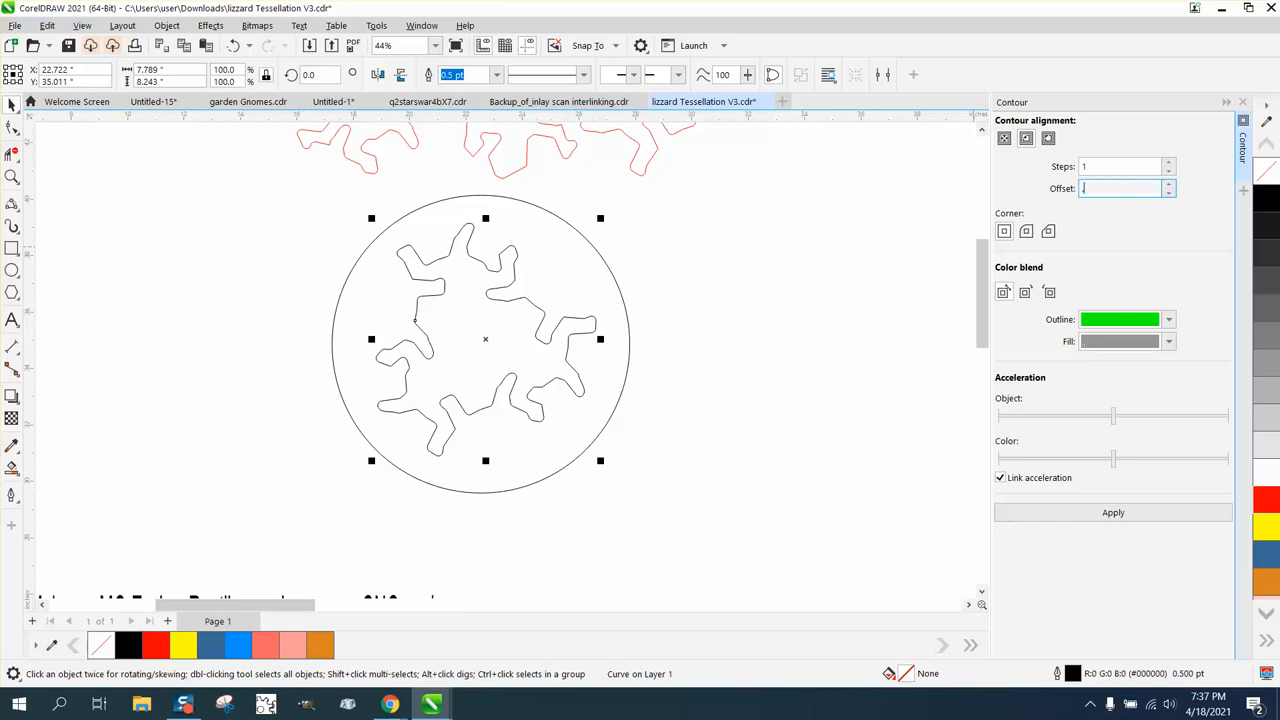
text(.03)
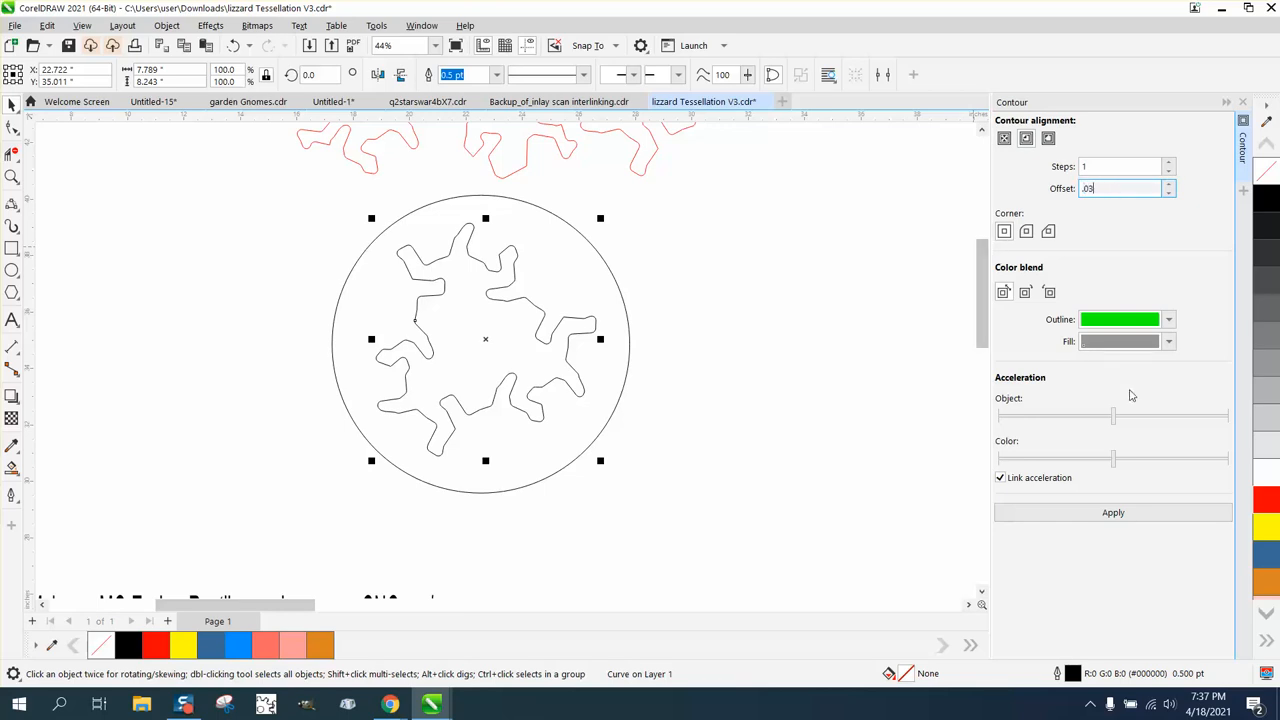
click(1113, 512)
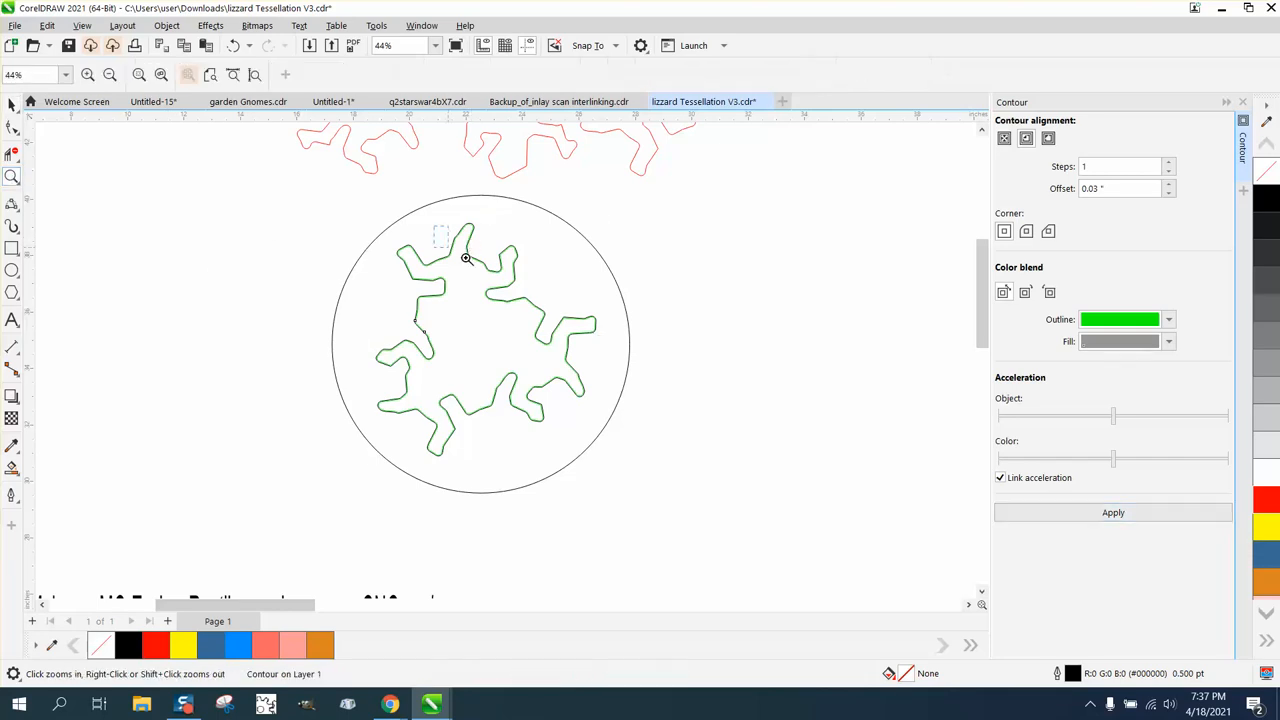
click(466, 258)
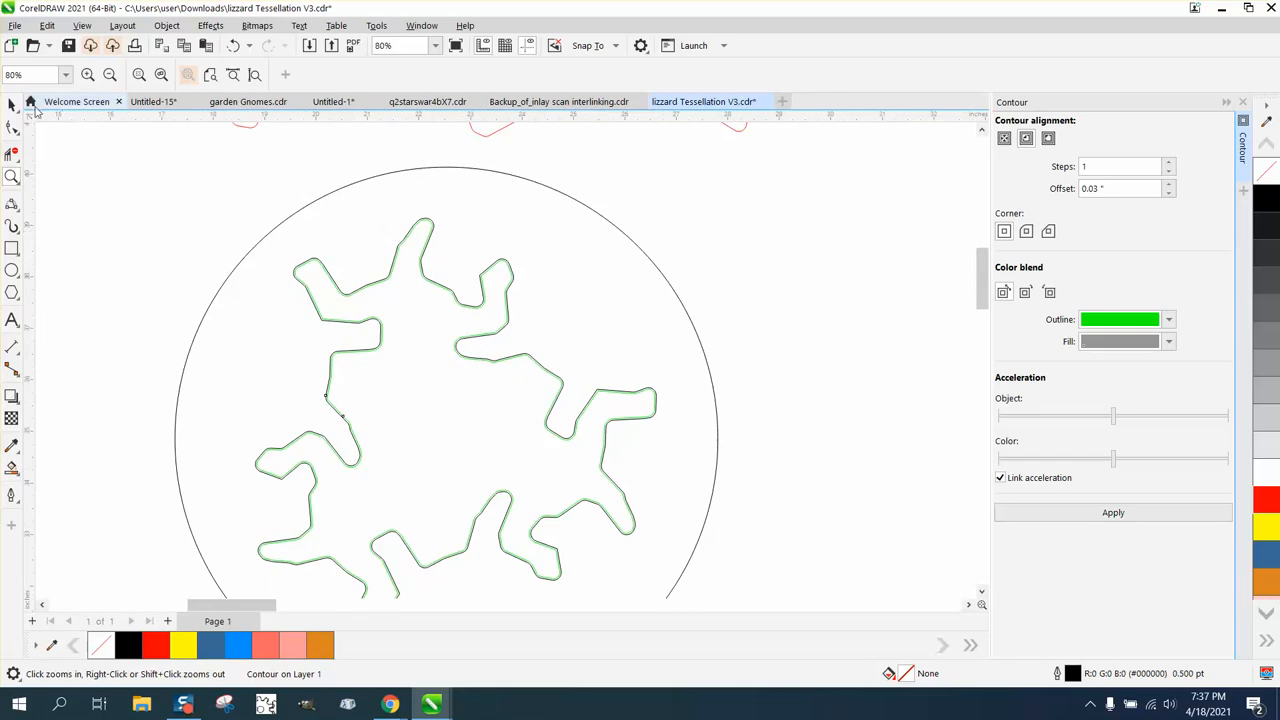
click(455, 430)
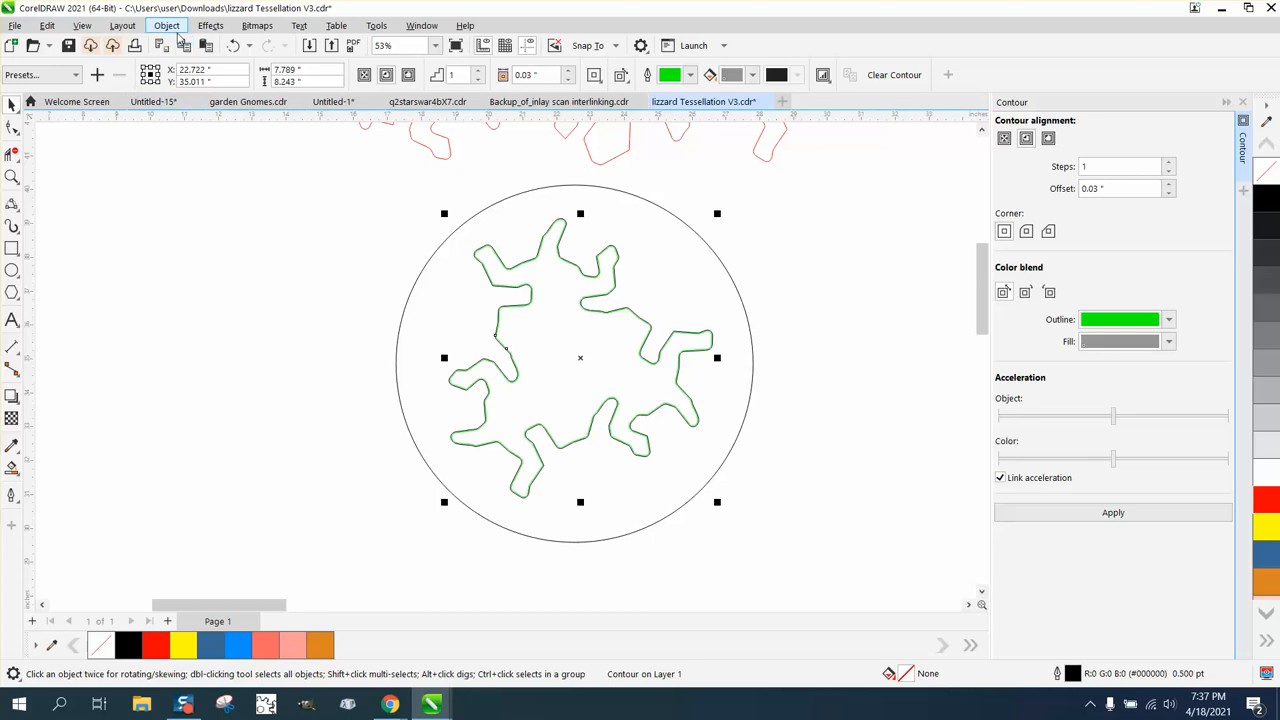
Break the green contour apart into its own curve and set the nudge distance to 11
click(210, 25)
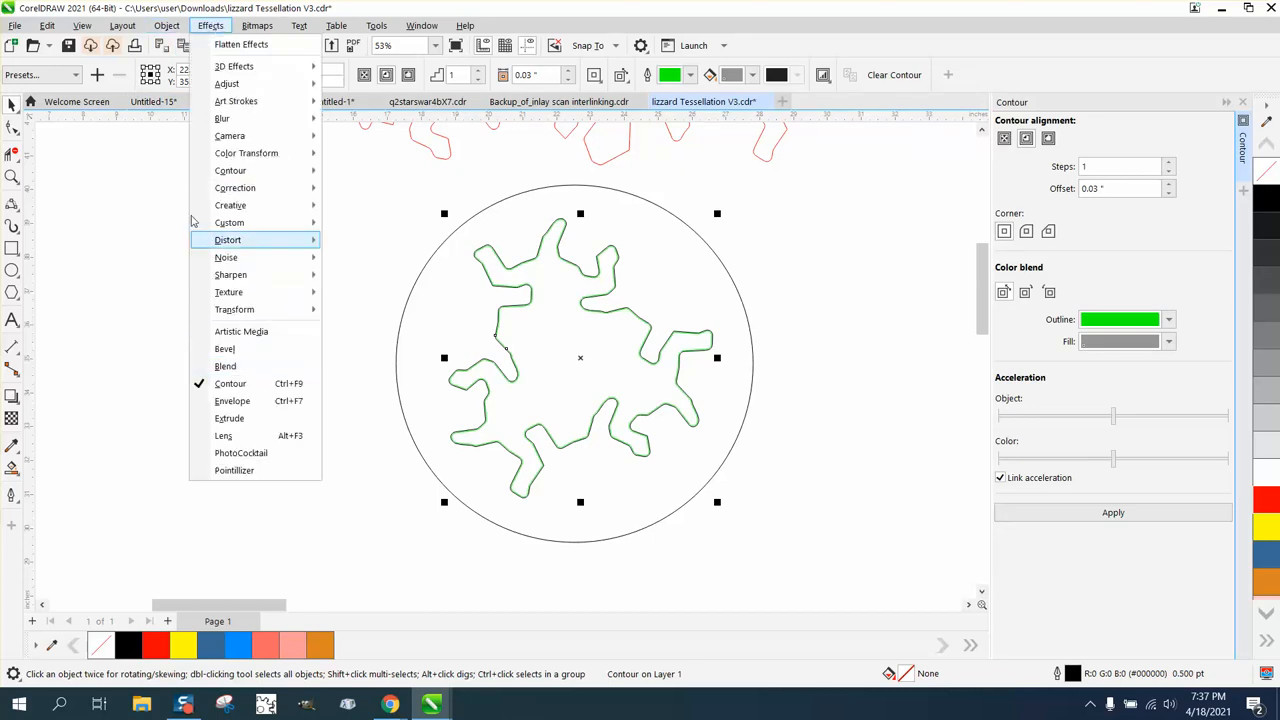
click(166, 25)
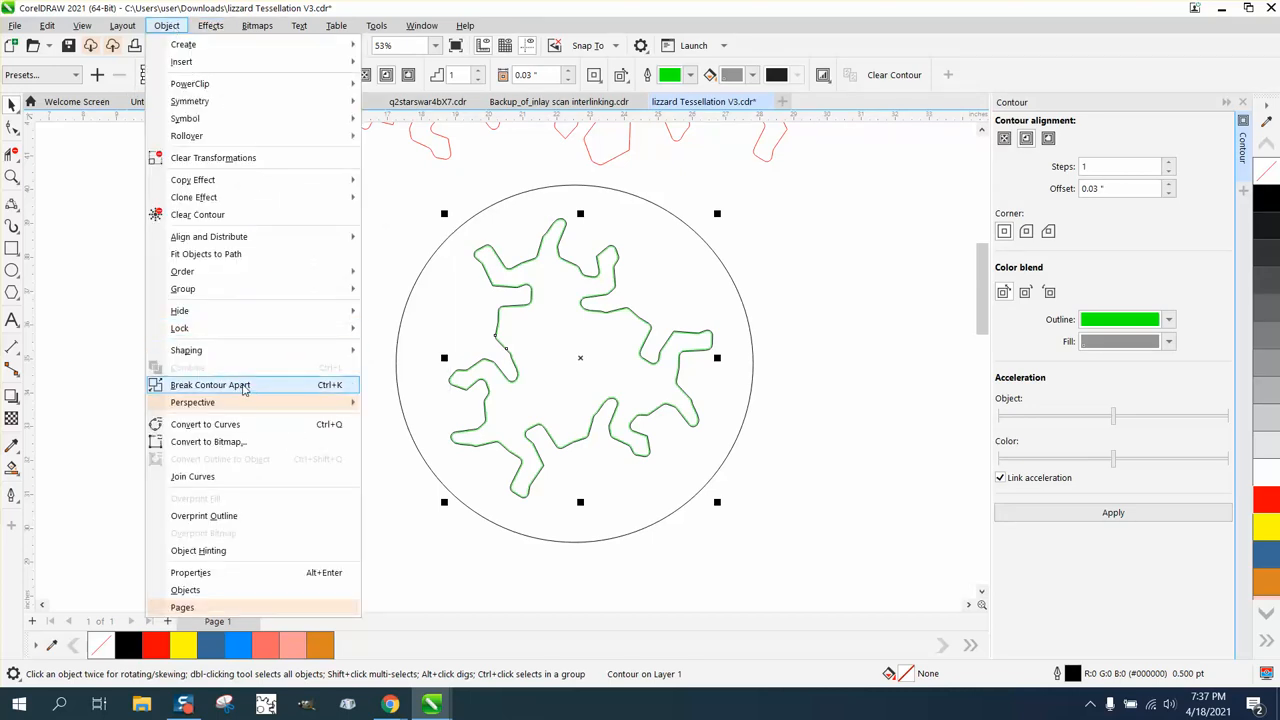
click(210, 385)
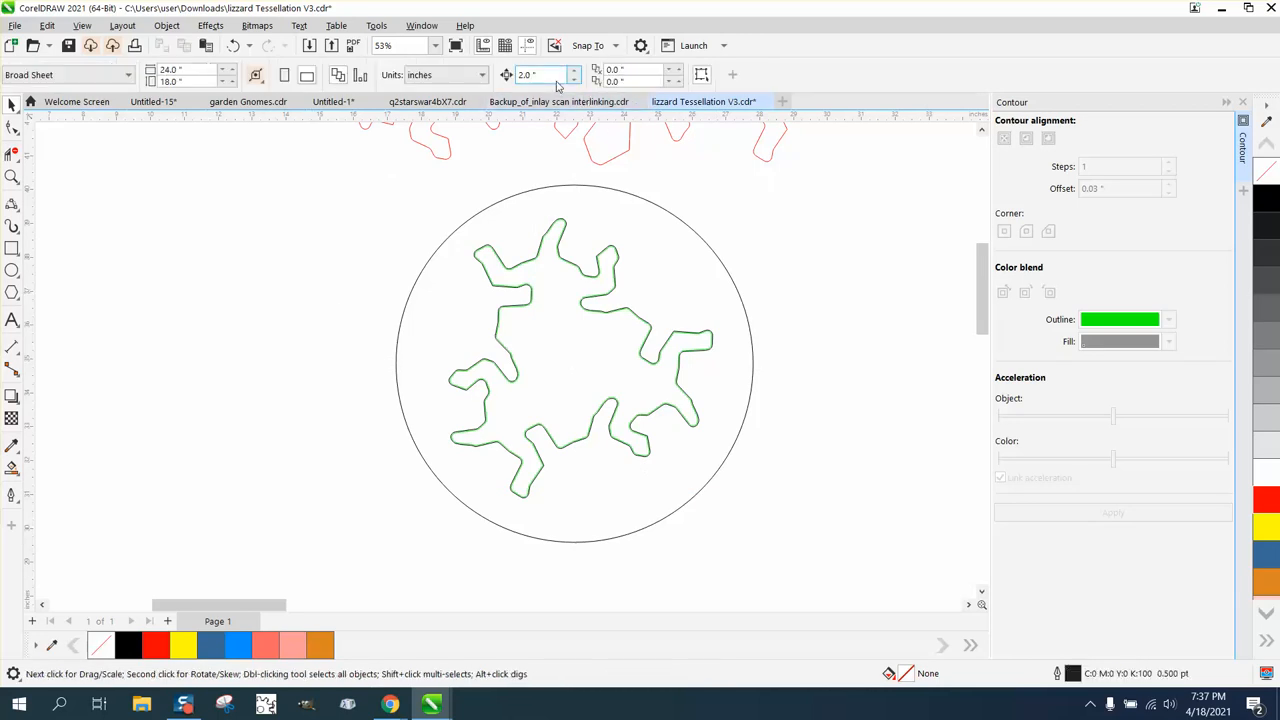
text(11)
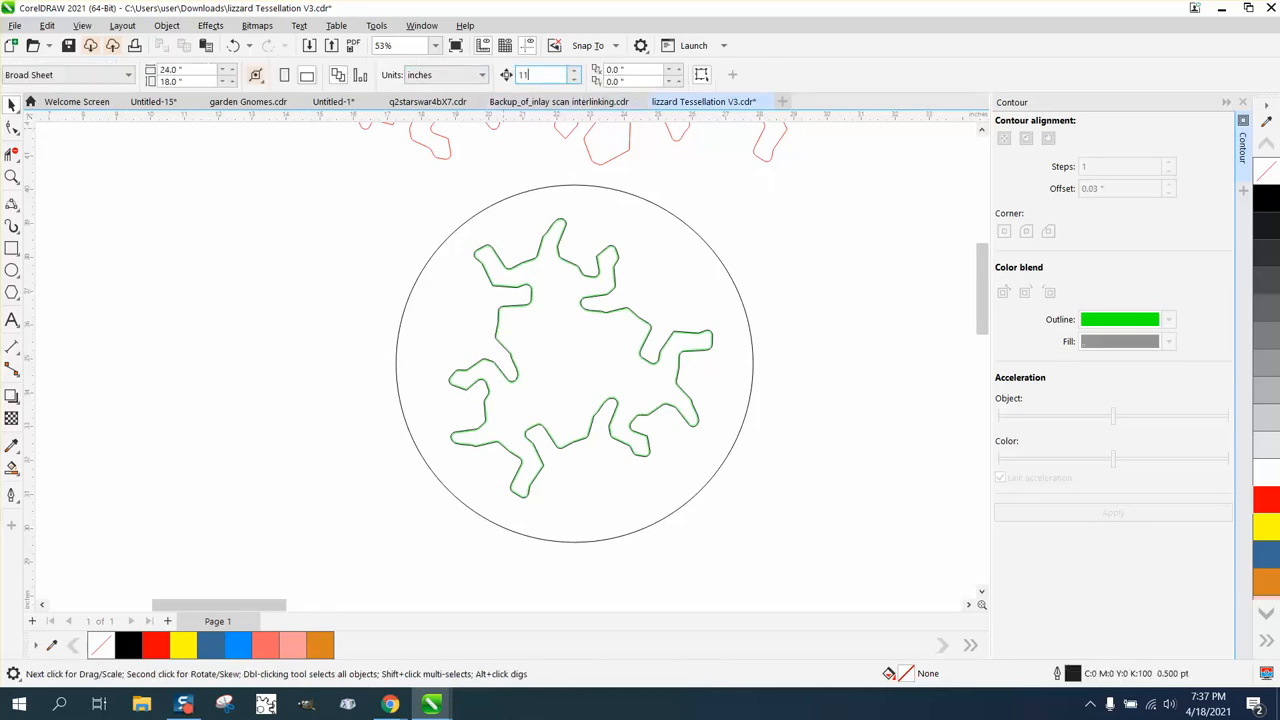
click(574, 360)
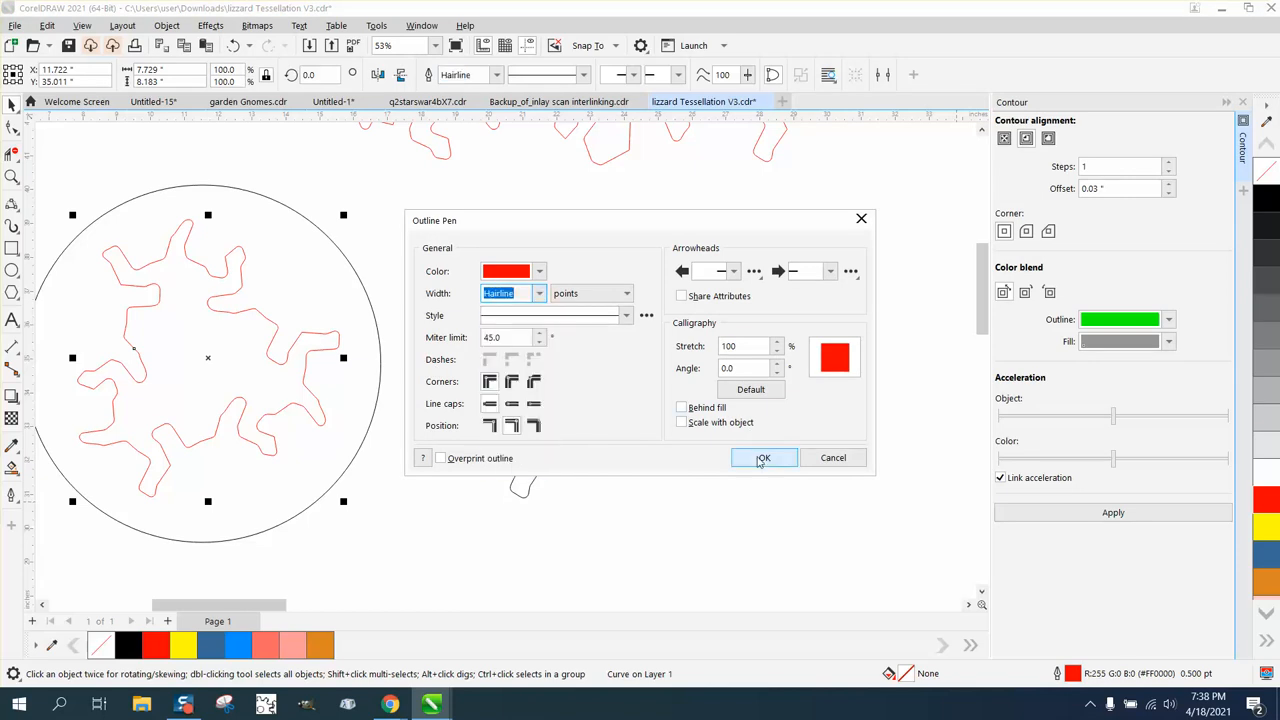
Confirm the red hairline outline for the lizard cut line inside the circle
click(763, 457)
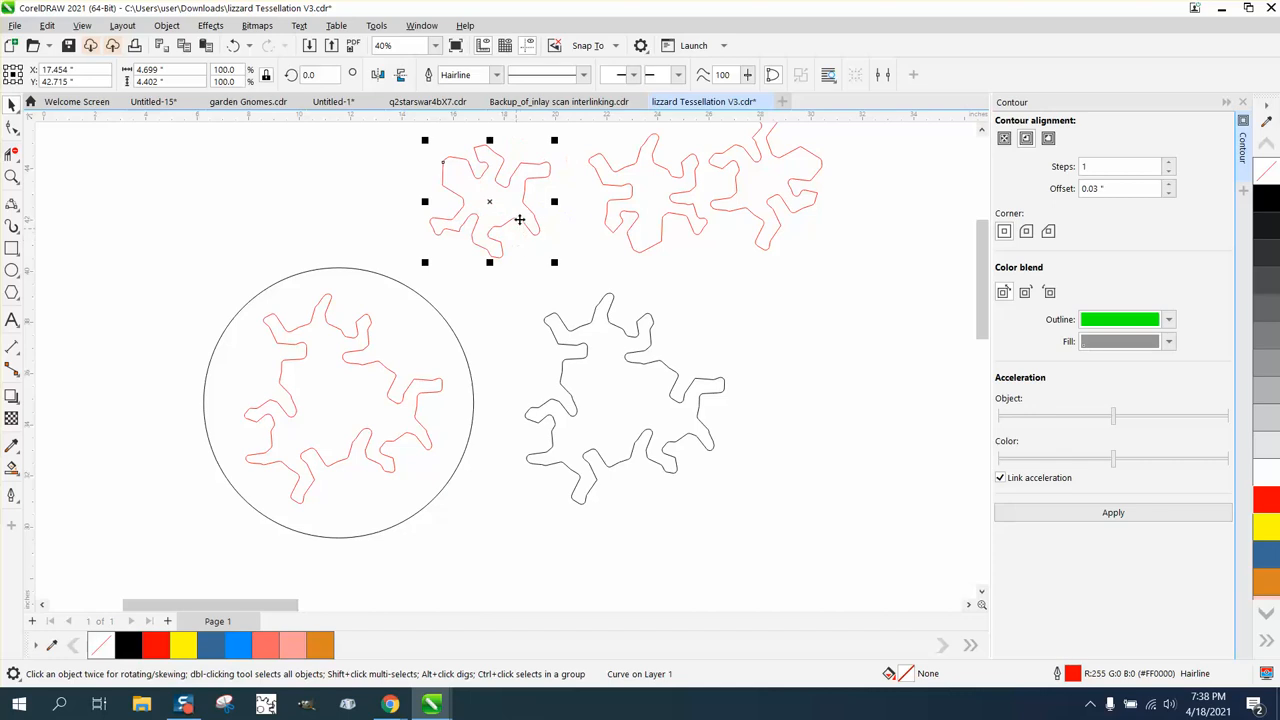
mouse_move(613, 194)
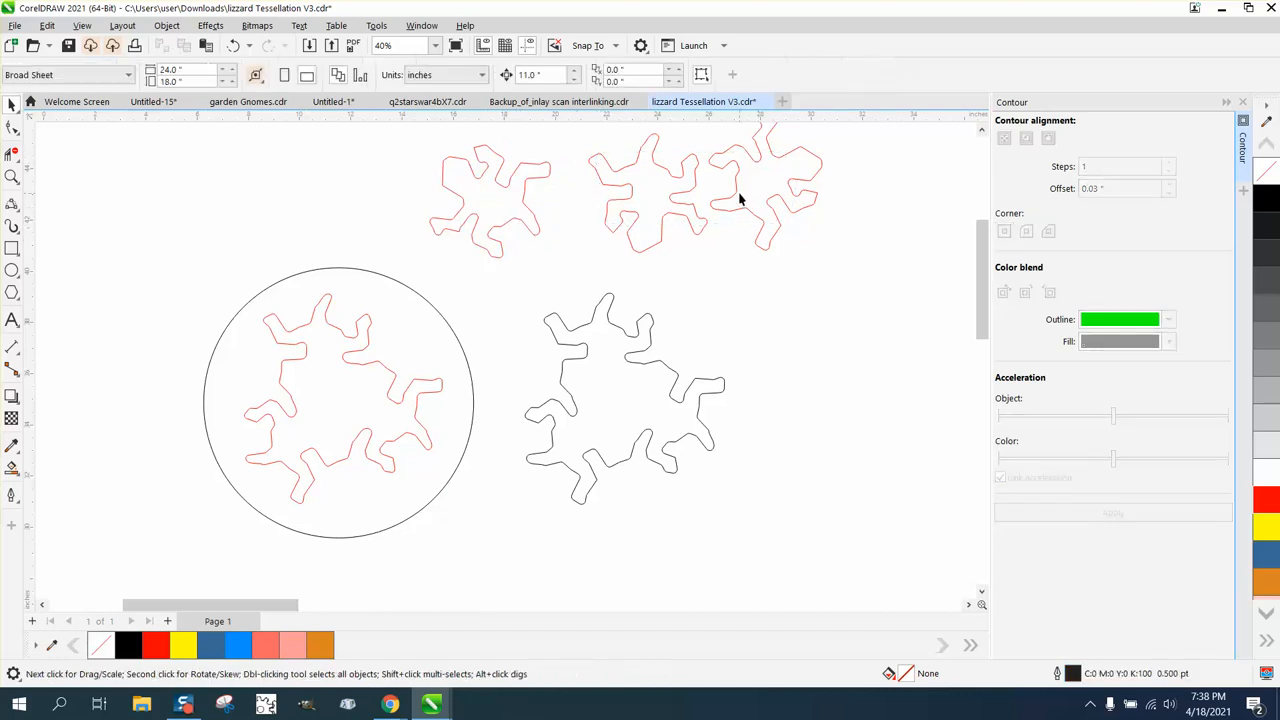
Apply an outside contour with a 0.03-inch offset to the top-left lizard piece
click(489, 200)
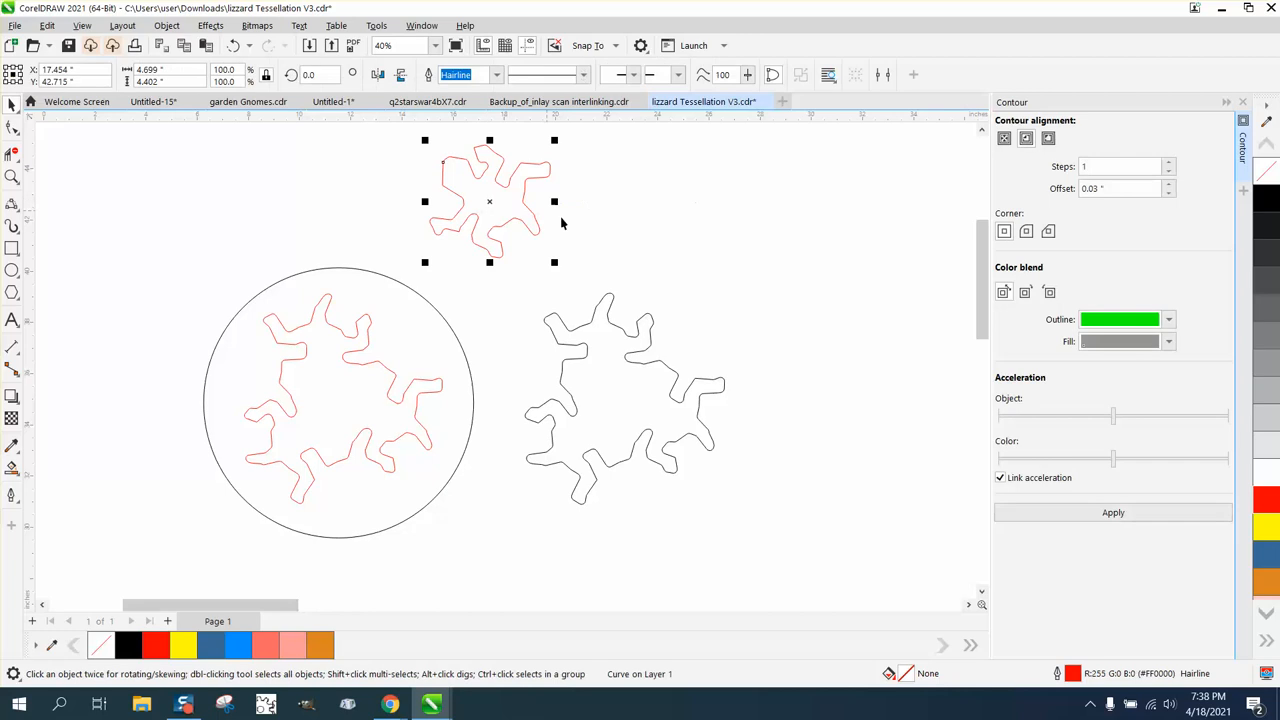
click(1048, 138)
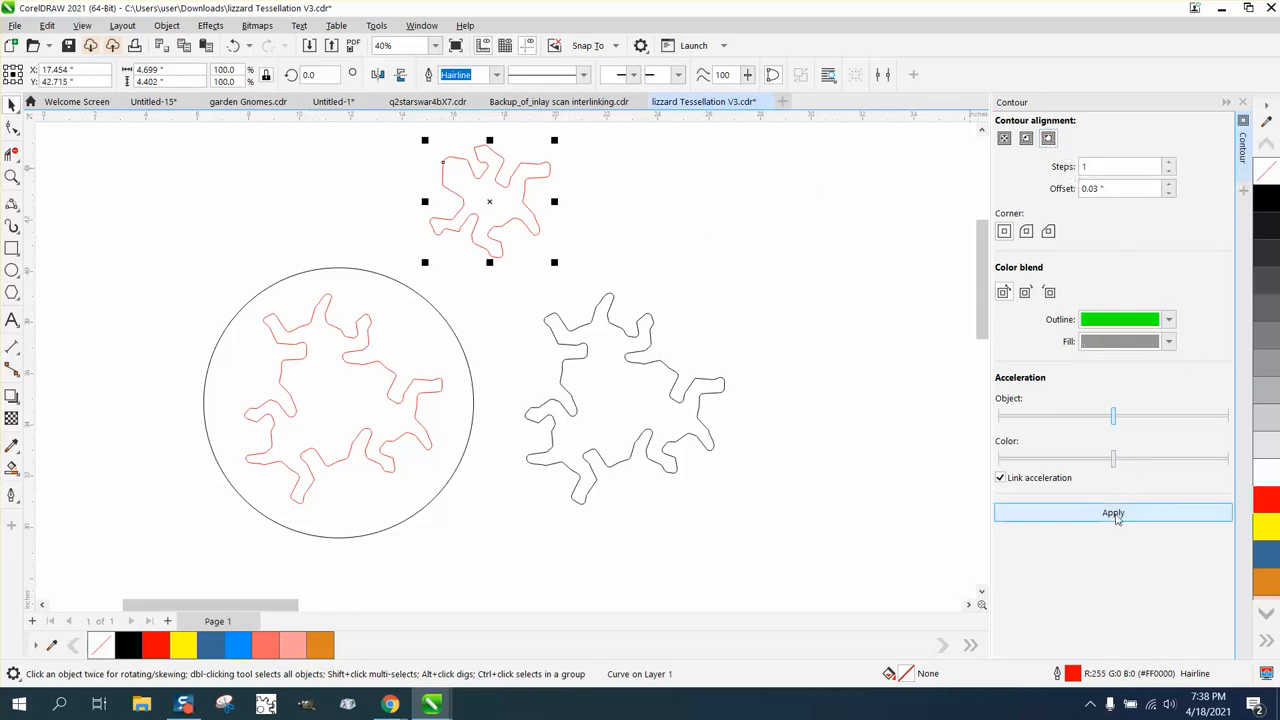
click(1113, 512)
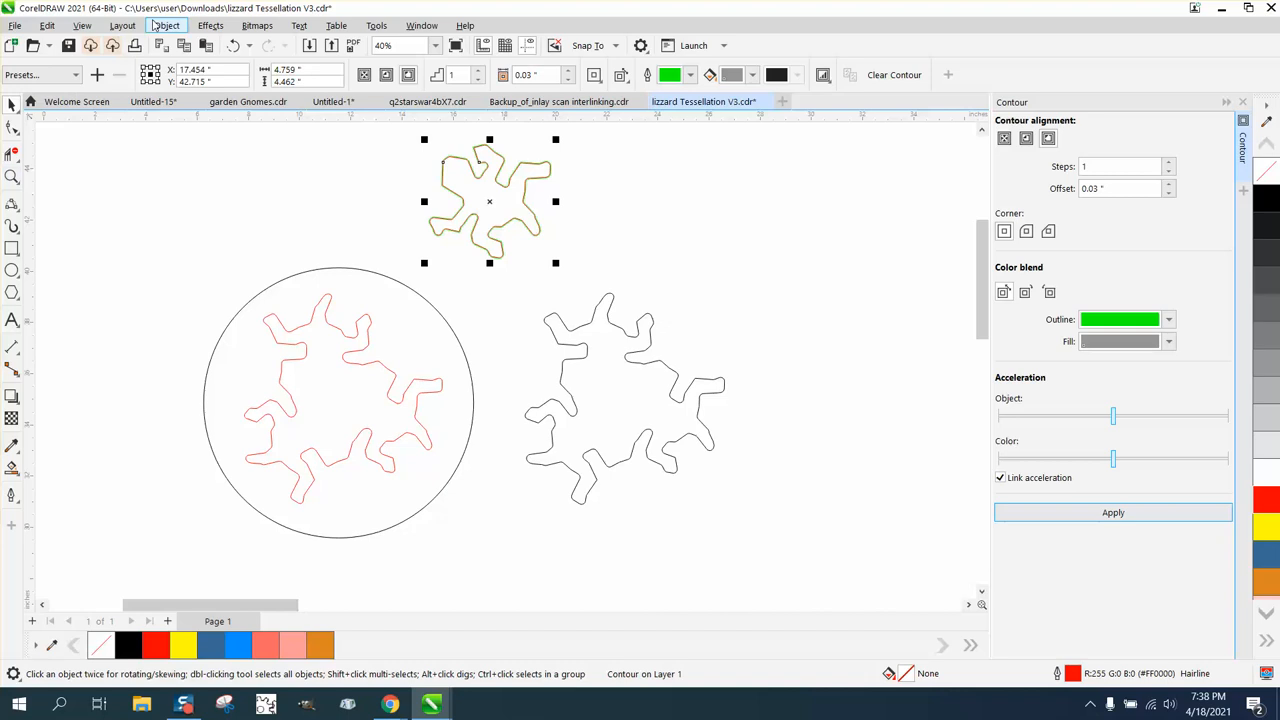
Break the contour apart and drag the separated outline up beside the other lizards
click(166, 25)
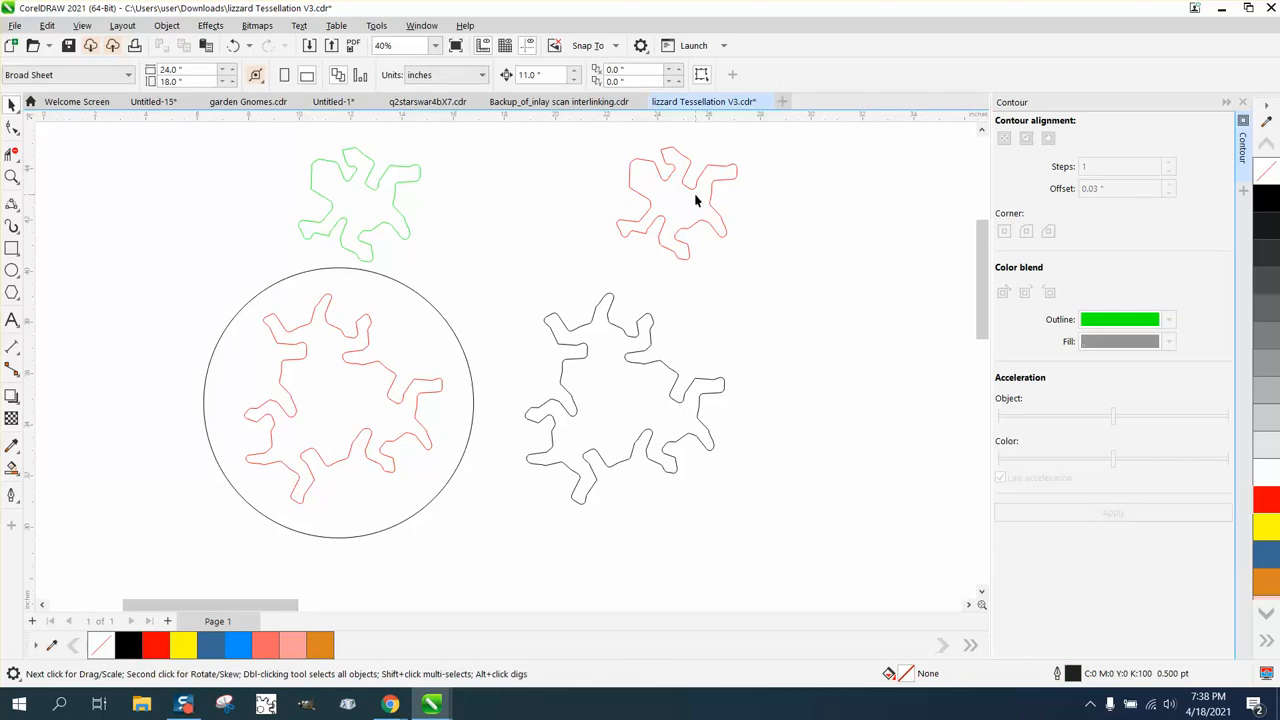
click(360, 190)
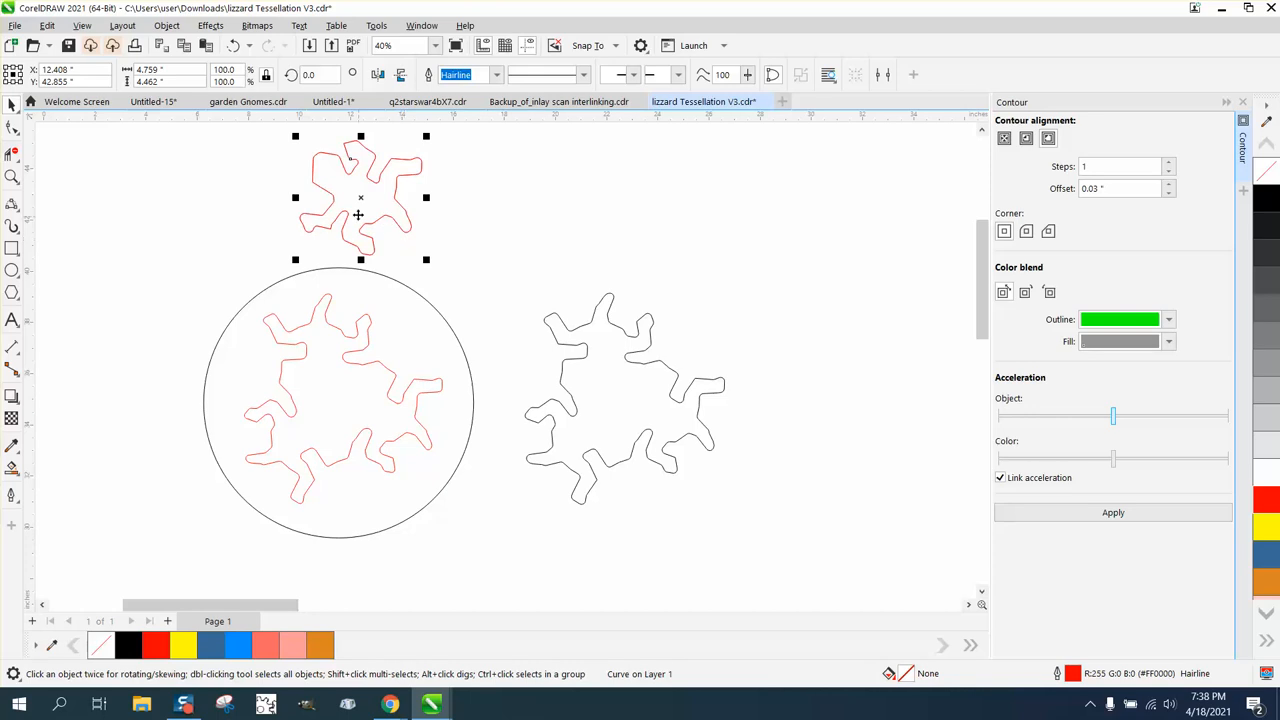
drag(360, 197, 470, 215)
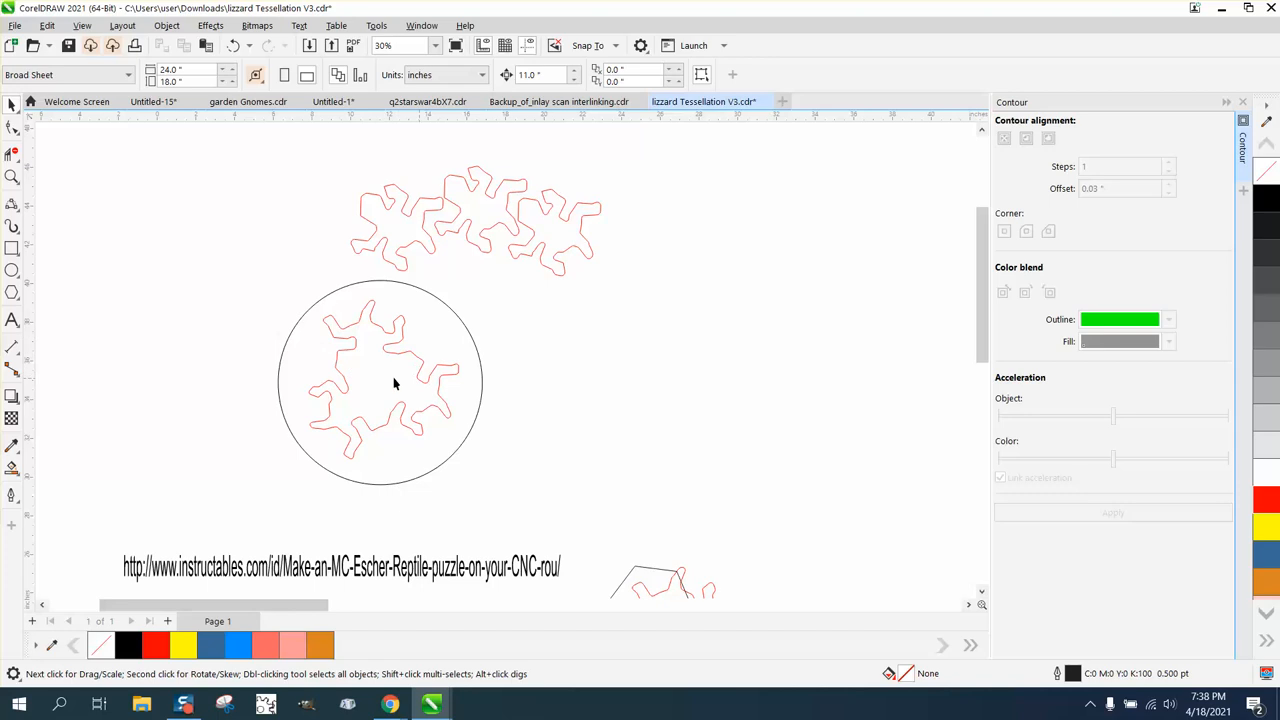
click(12, 177)
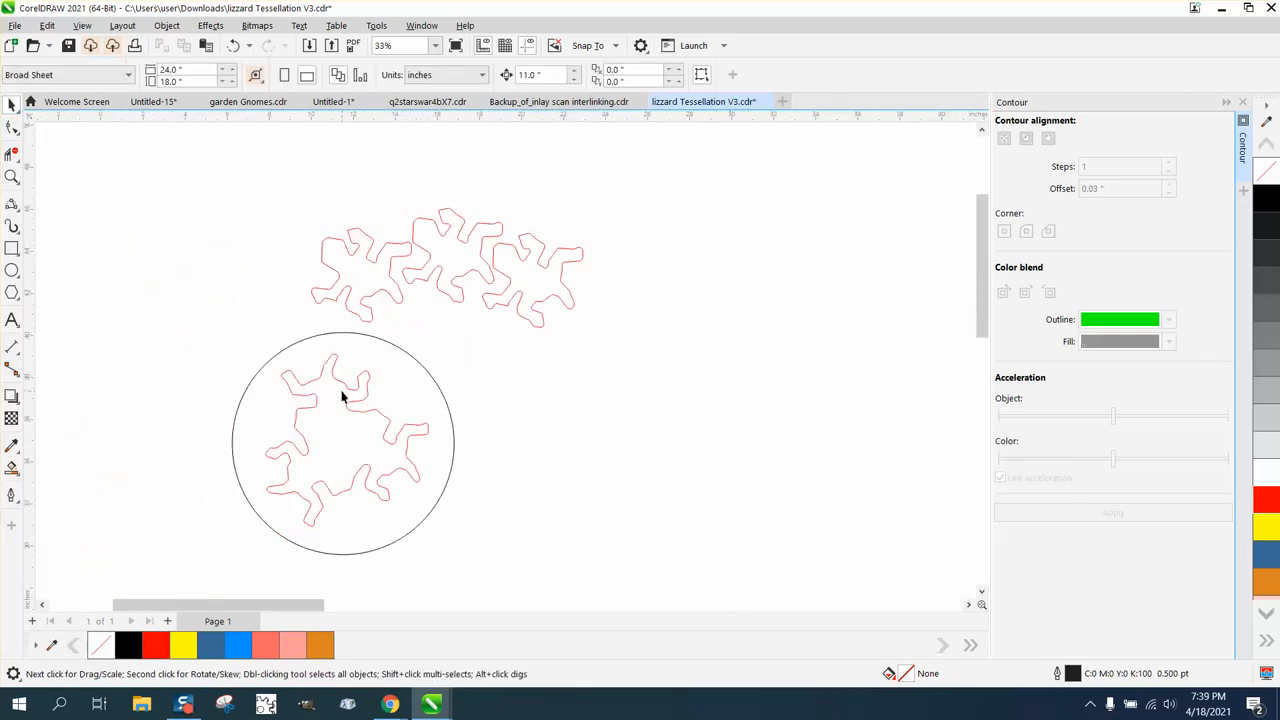
mouse_move(429, 324)
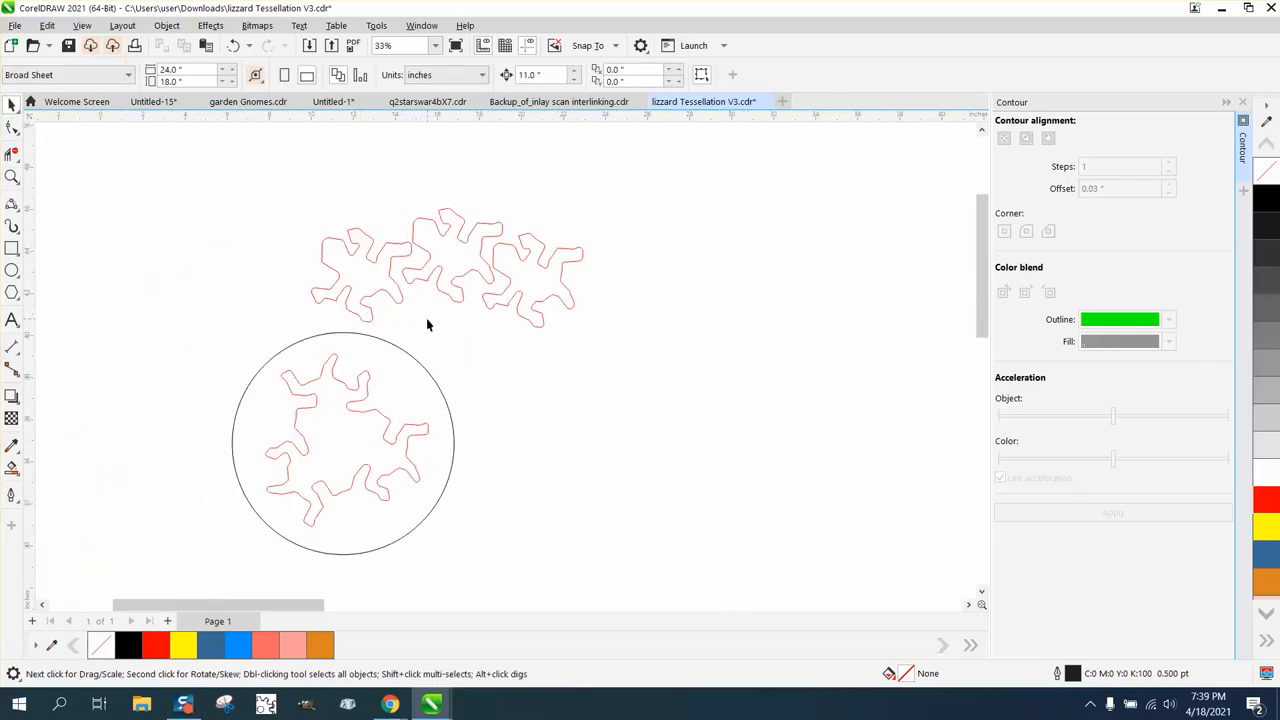
mouse_move(342, 425)
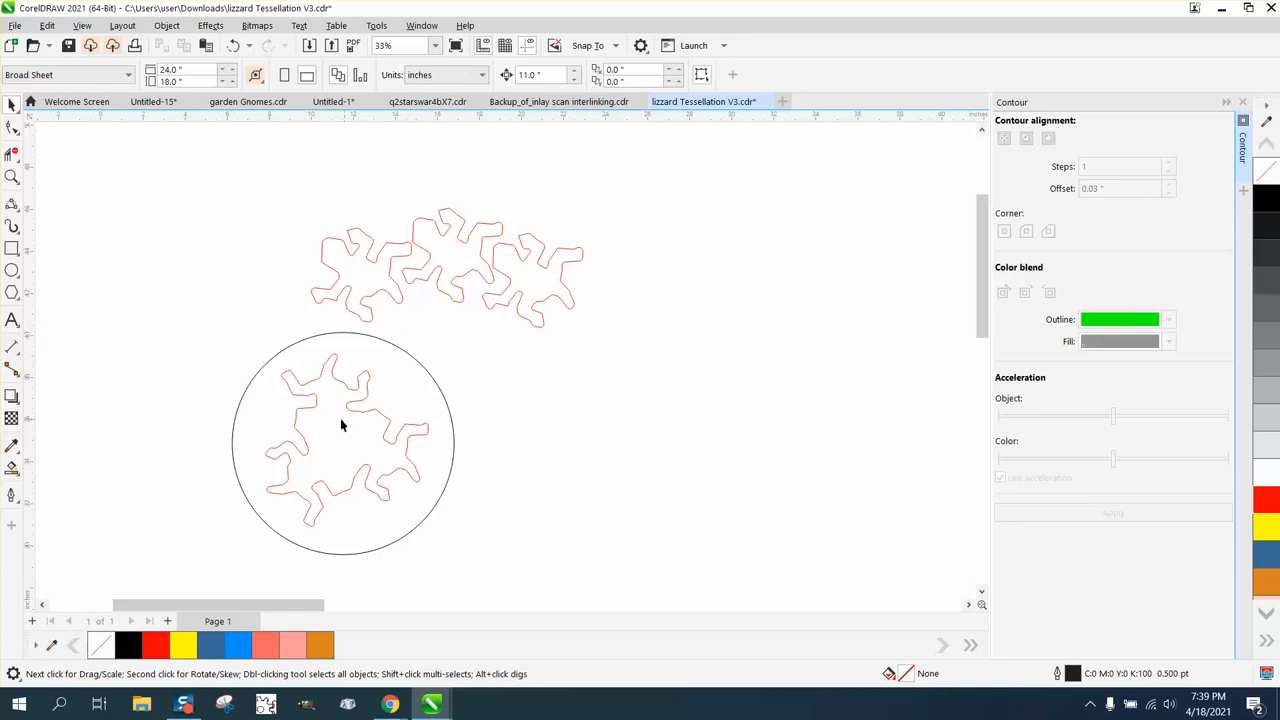
mouse_move(343, 410)
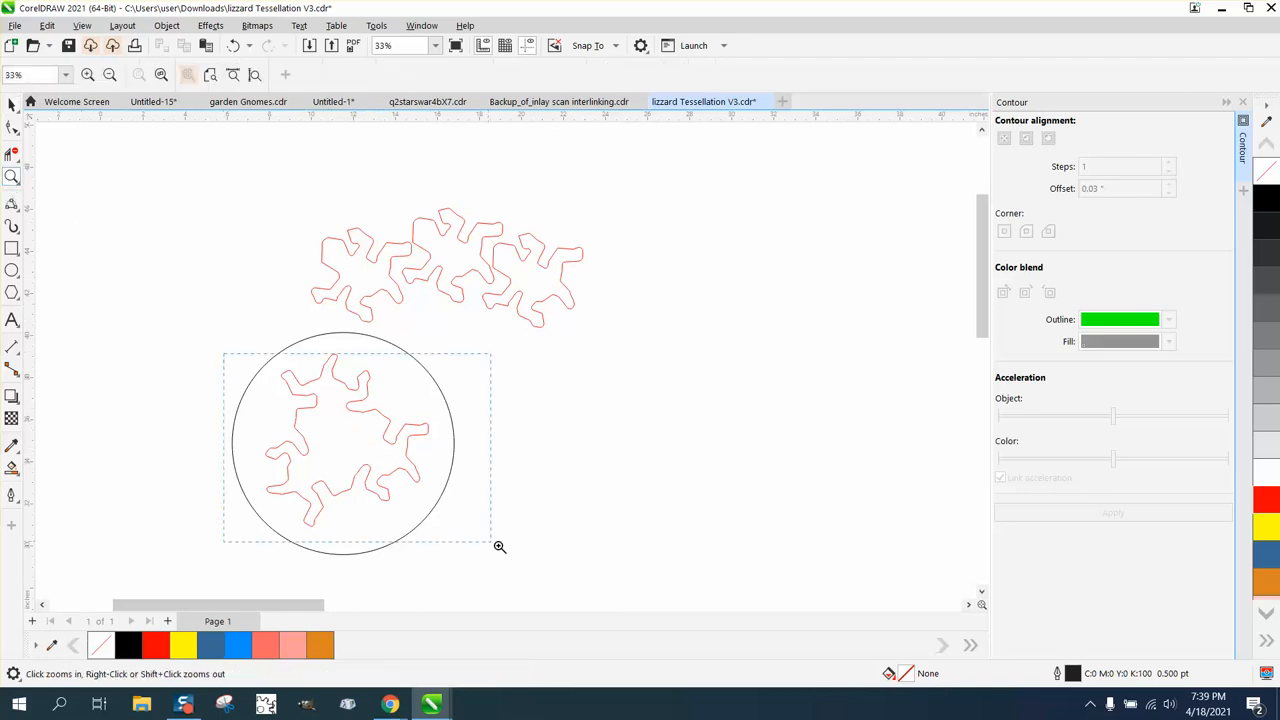
click(350, 374)
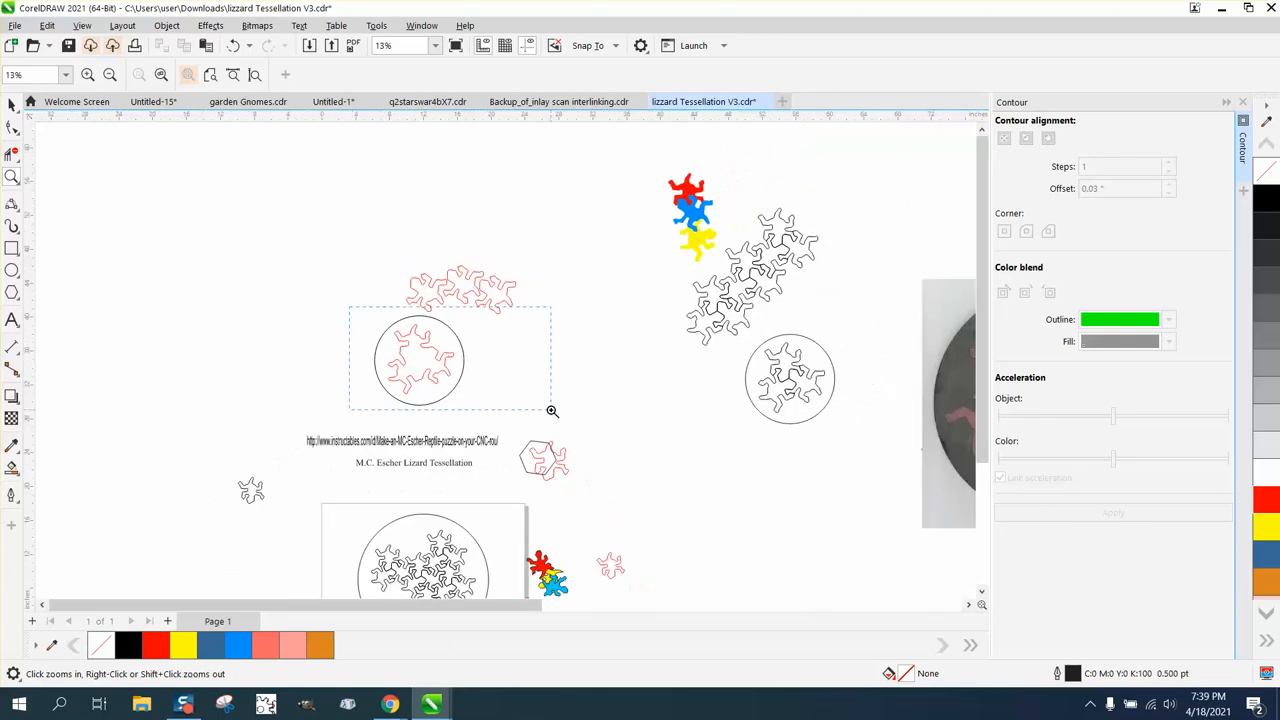
Zoom out to the full layout, then zoom in on the CorelDraw Files Share banner
click(551, 411)
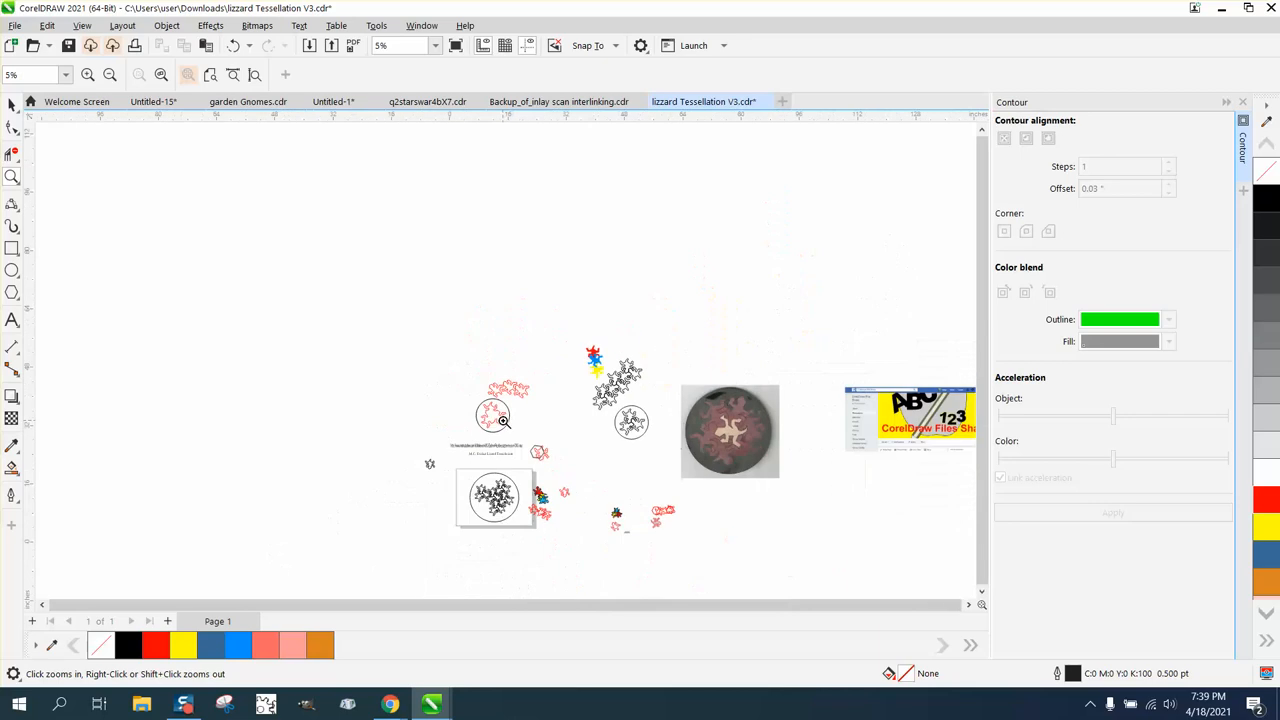
click(908, 420)
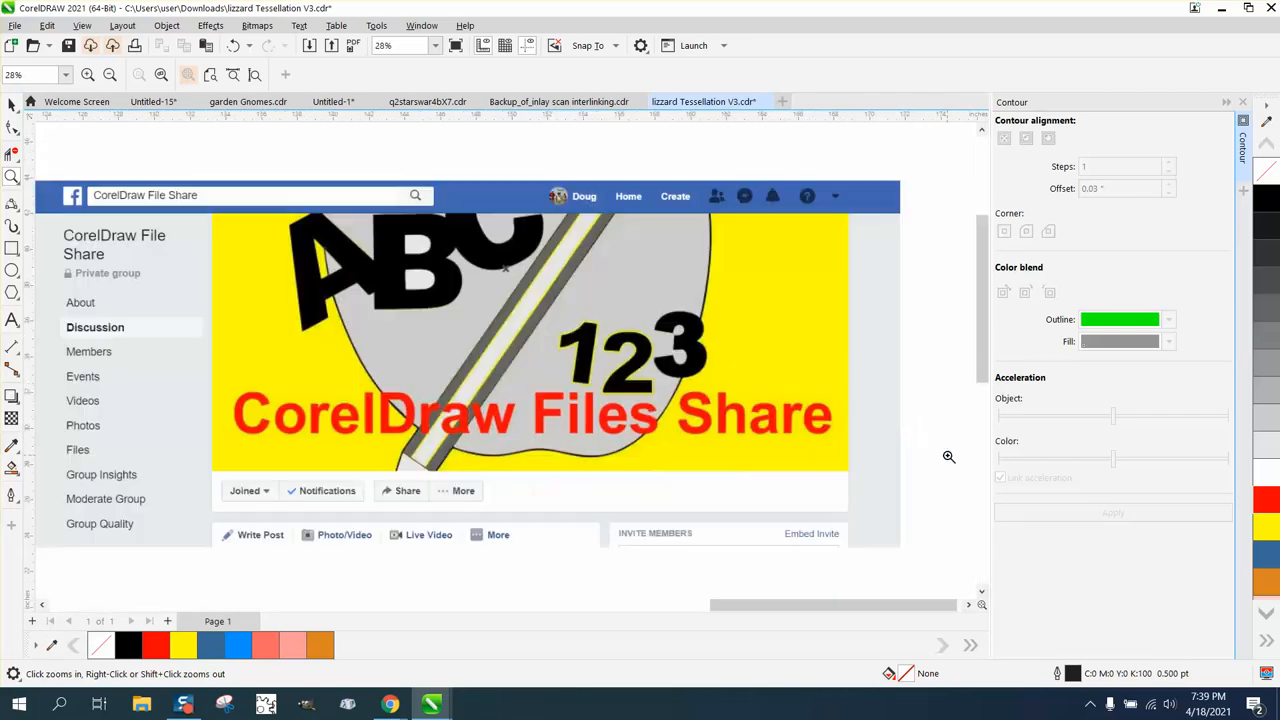
mouse_move(680, 459)
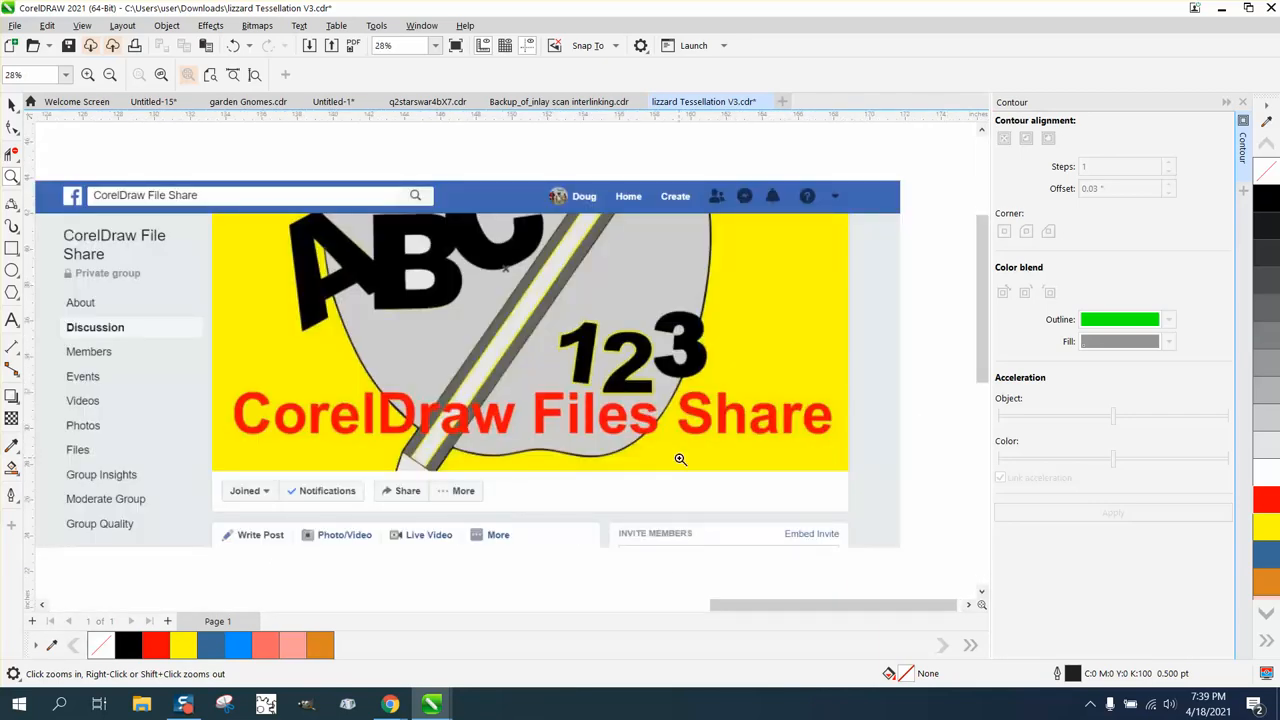